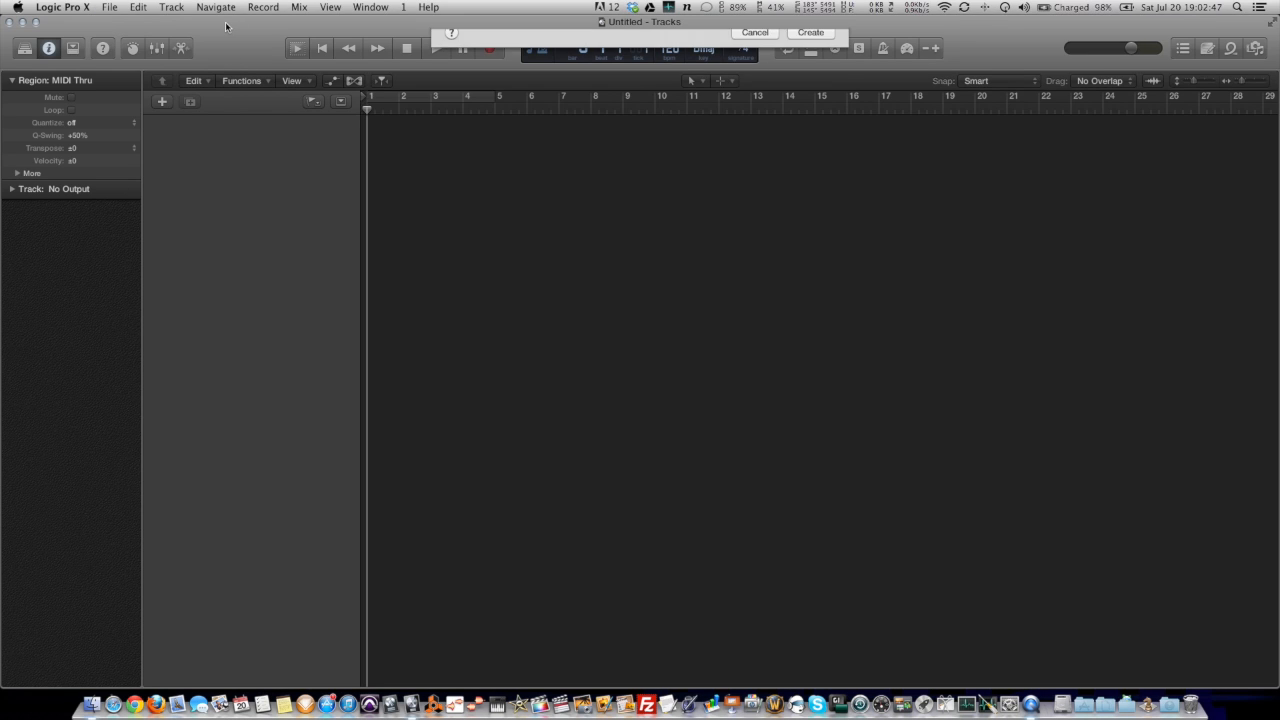
Pick Drummer as the track type in the New Tracks dialog
left_click(771, 59)
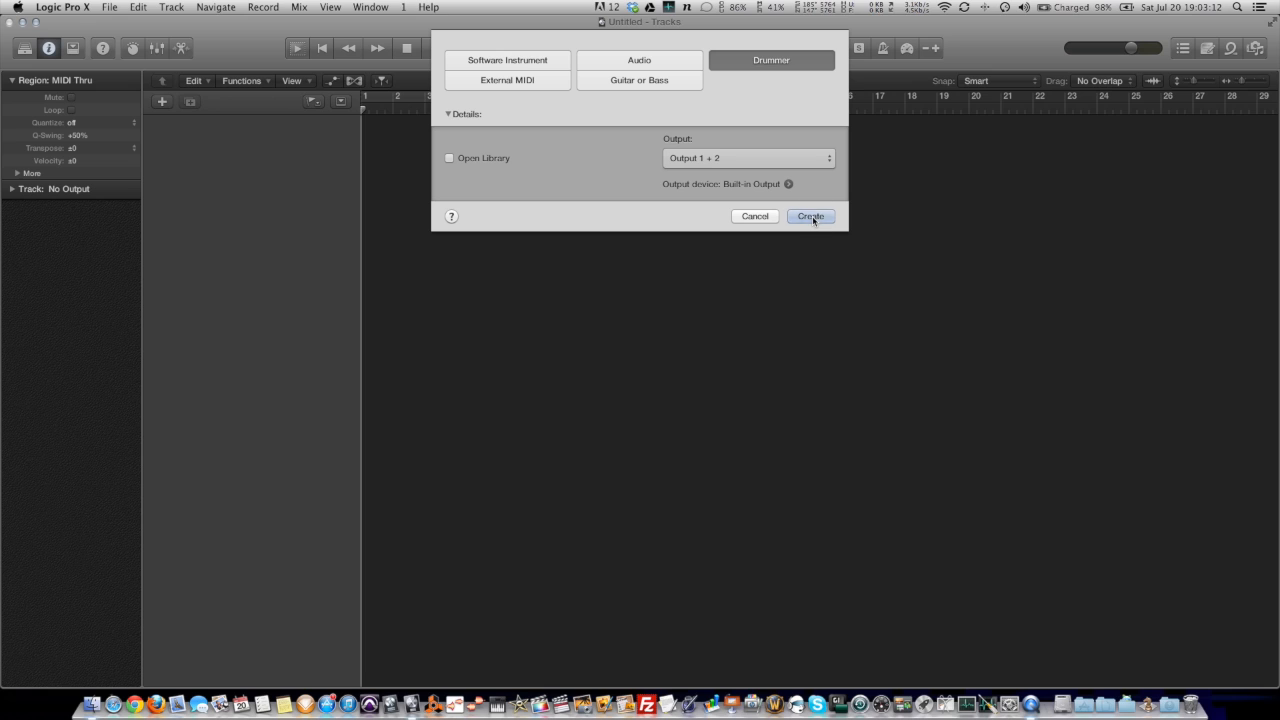
left_click(810, 216)
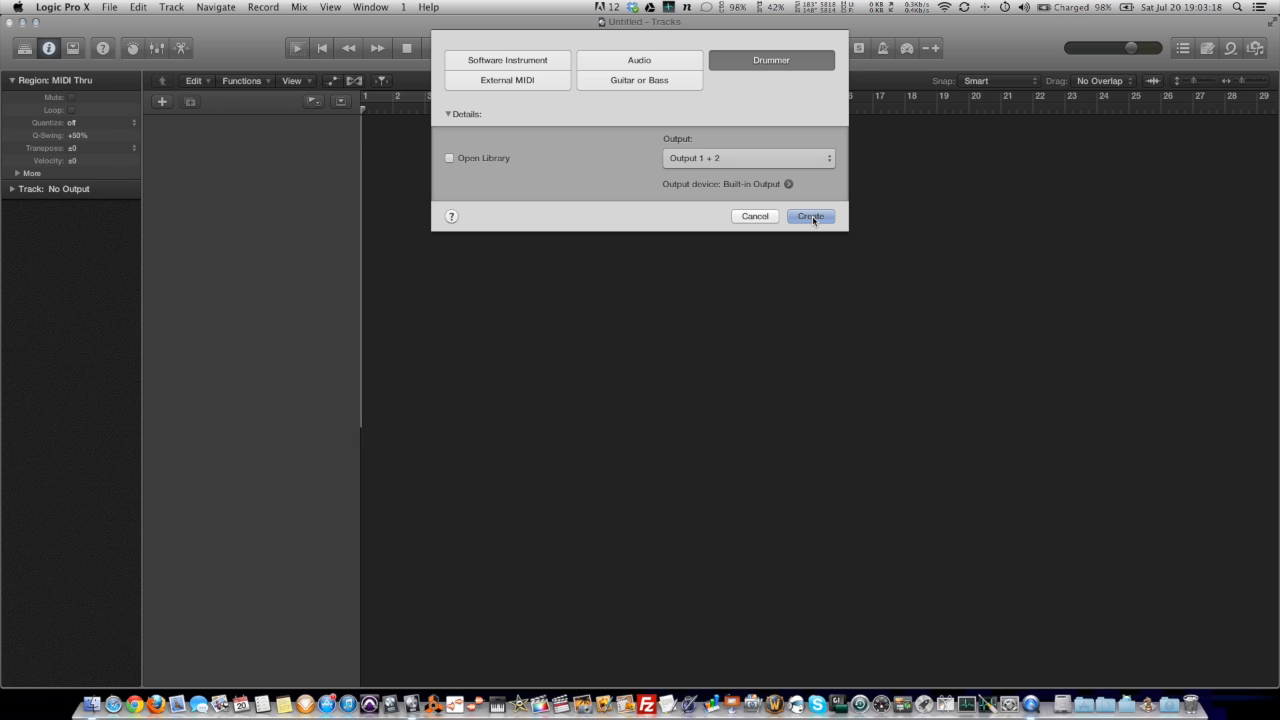
Create the SoCal drummer track with Kyle and delete its auto-generated drum regions
left_click(810, 216)
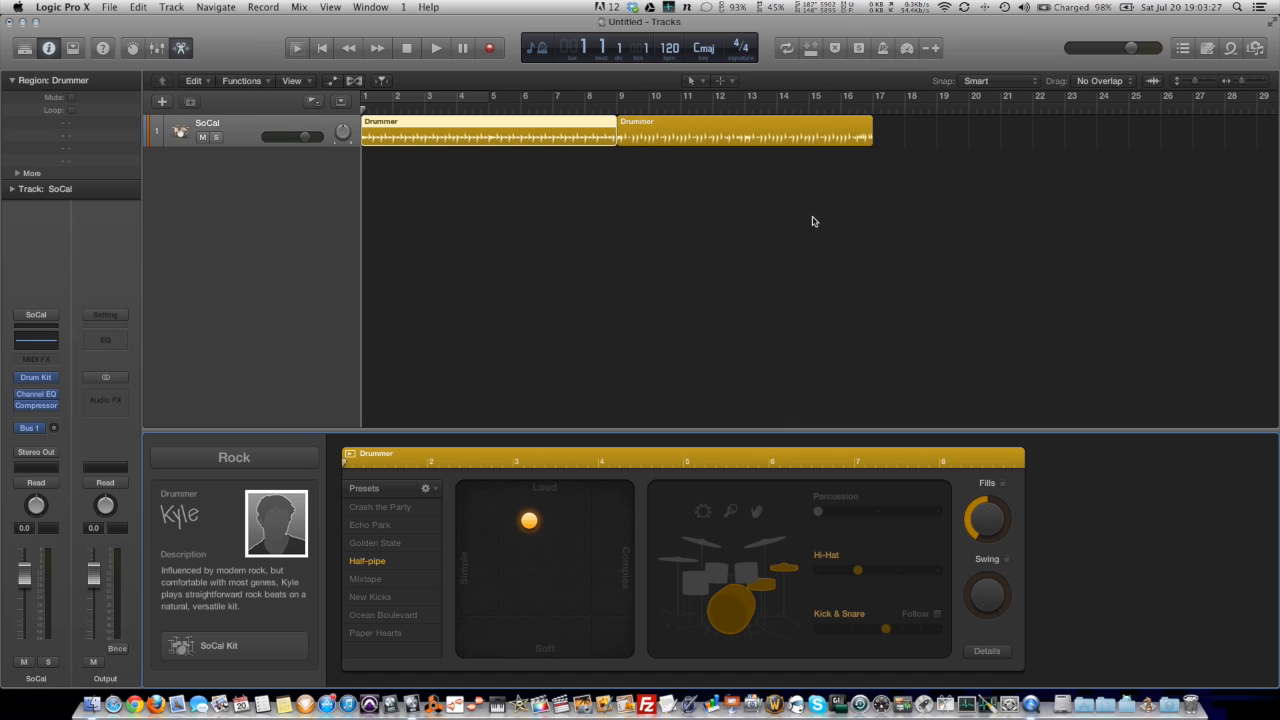
mouse_move(699, 205)
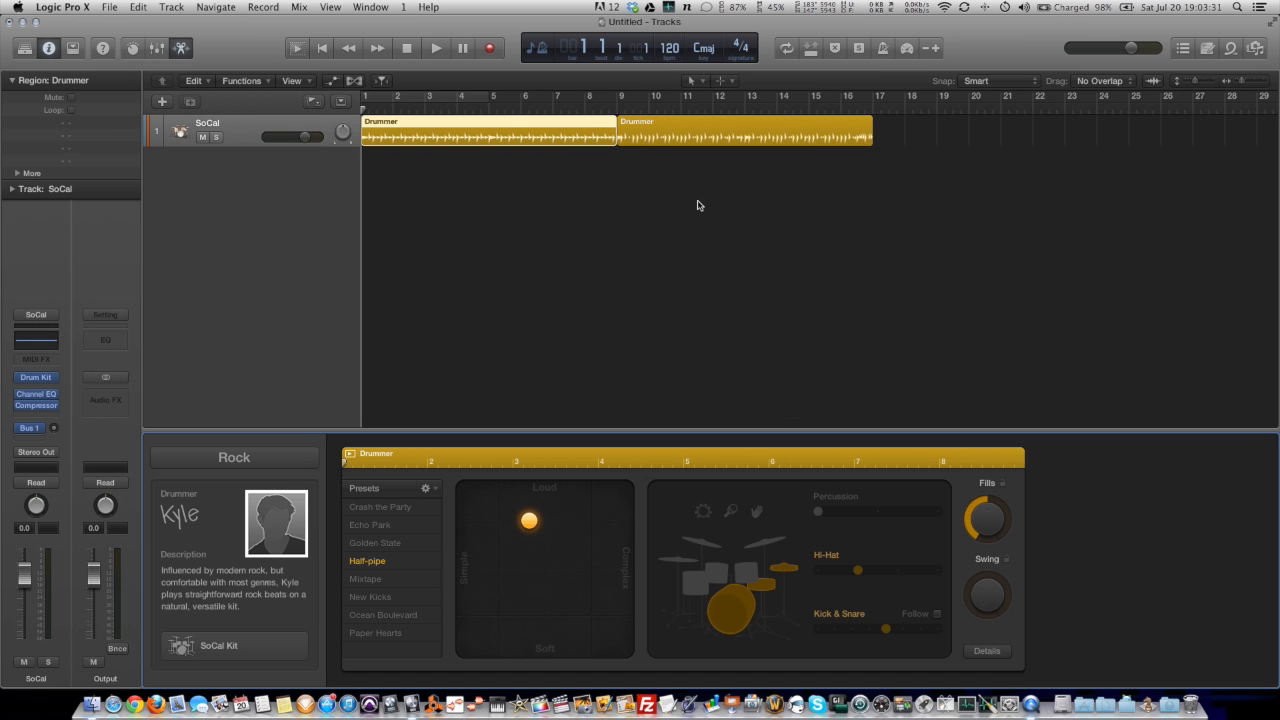
left_click(591, 128)
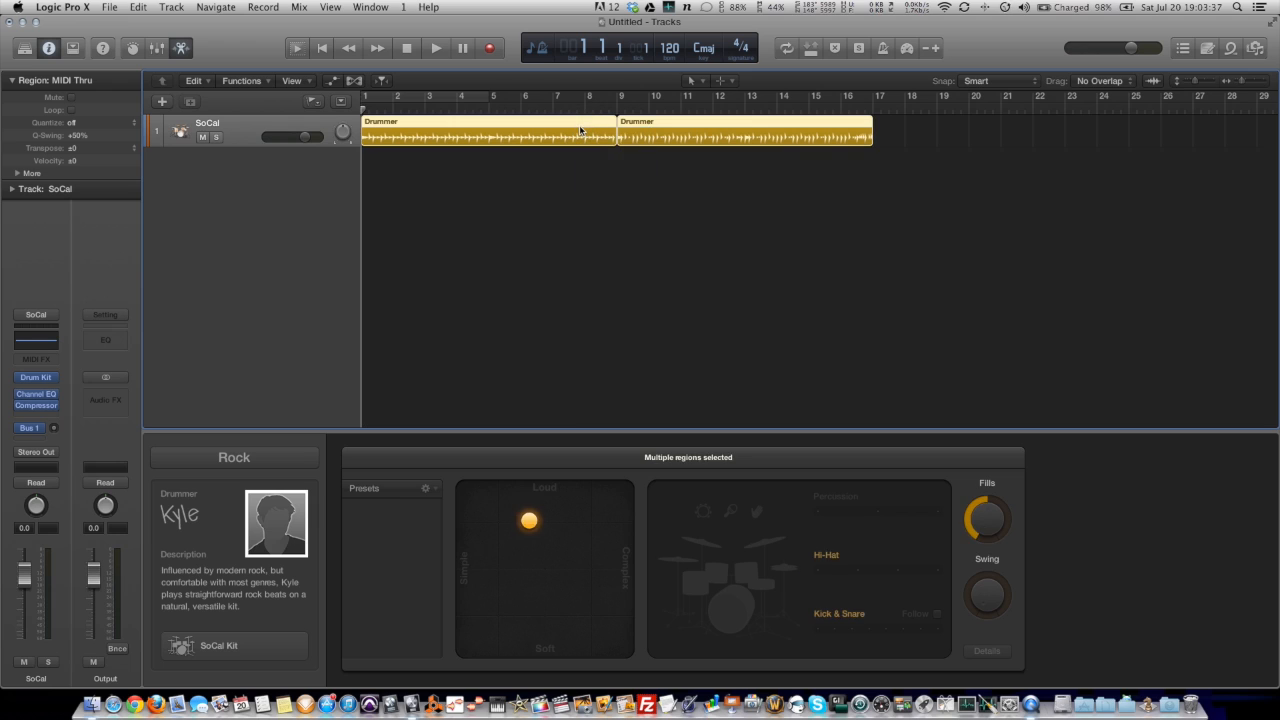
key("delete")
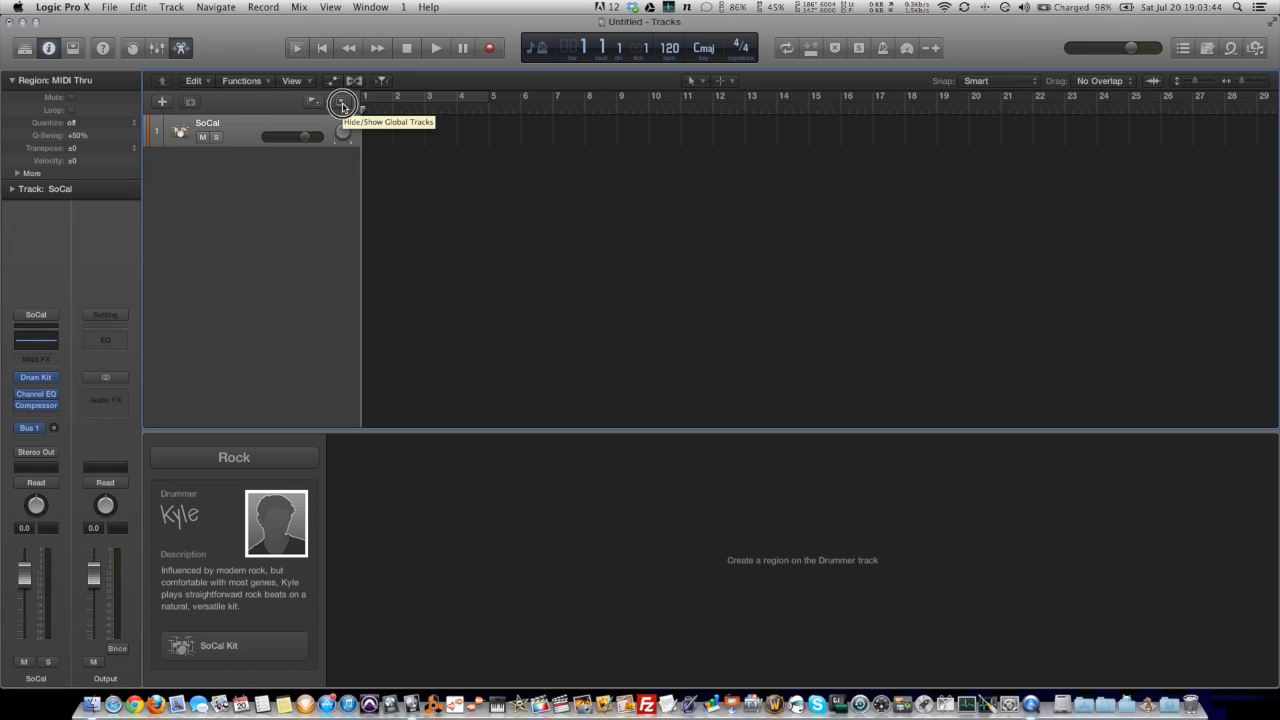
Add Intro, Verse, Chorus and Bridge arrangement markers, with Bridge trimmed to four bars
left_click(341, 101)
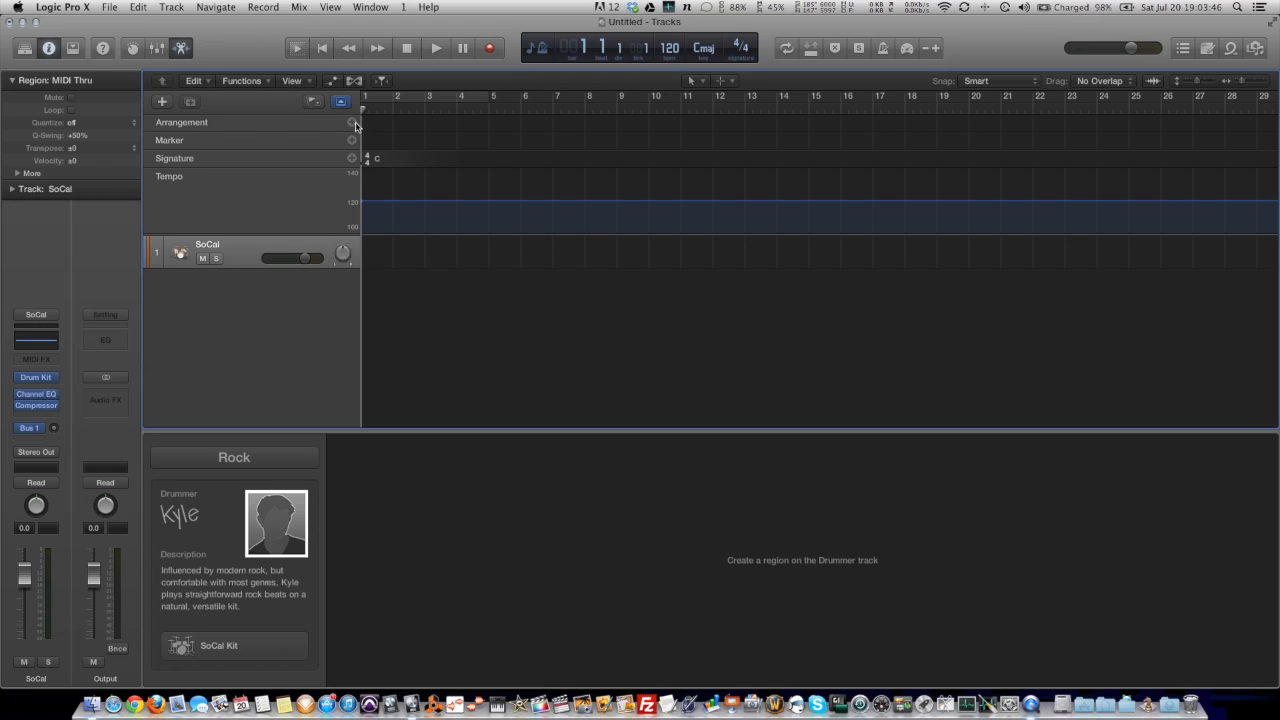
left_click(352, 122)
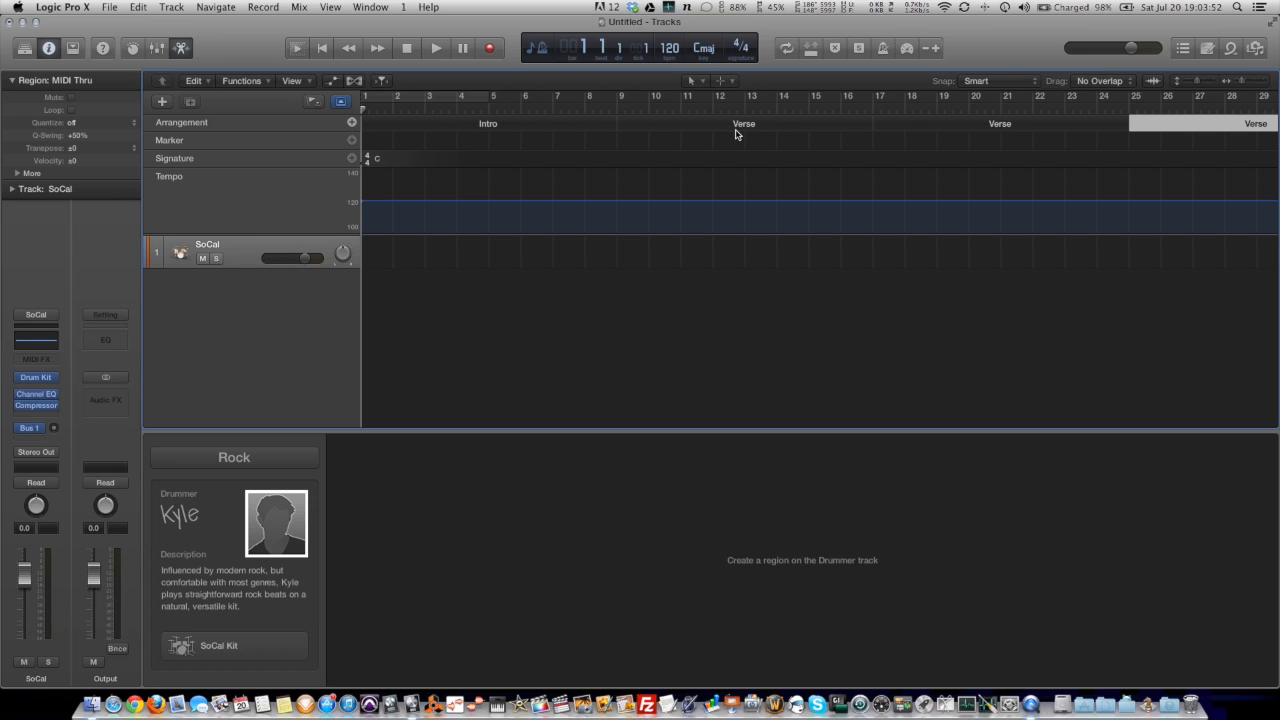
mouse_move(1077, 130)
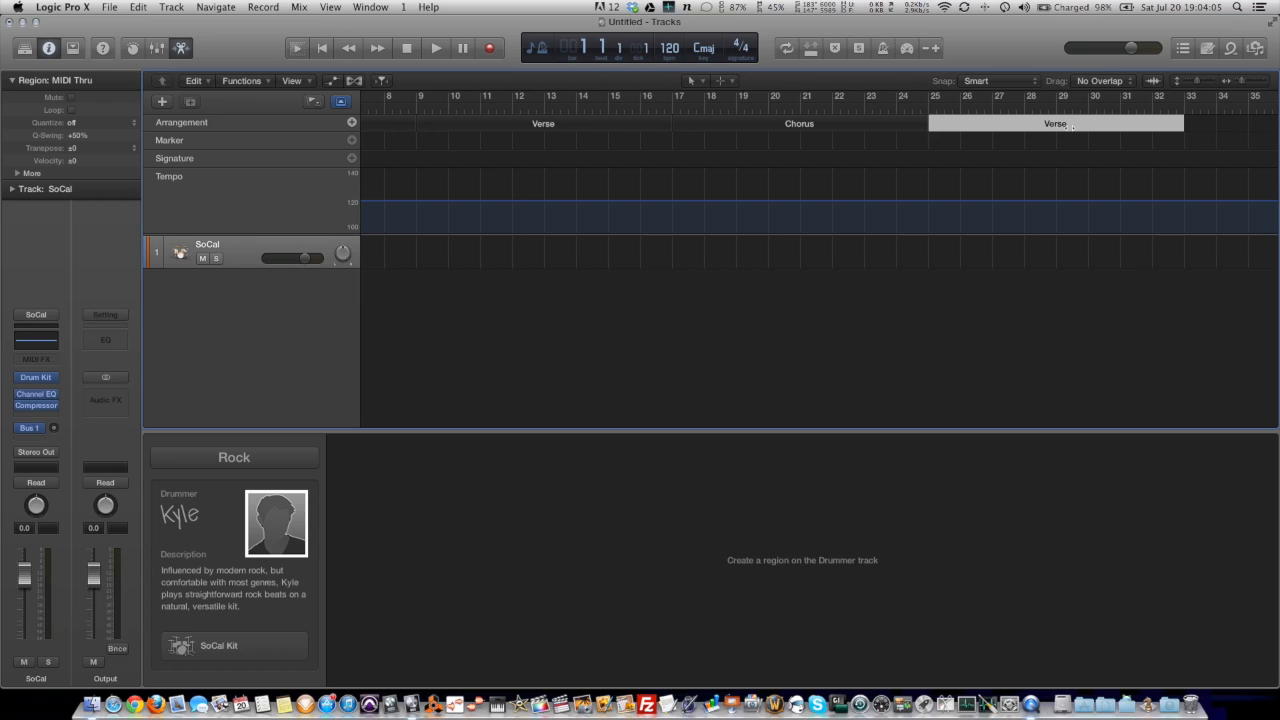
left_click(1055, 123)
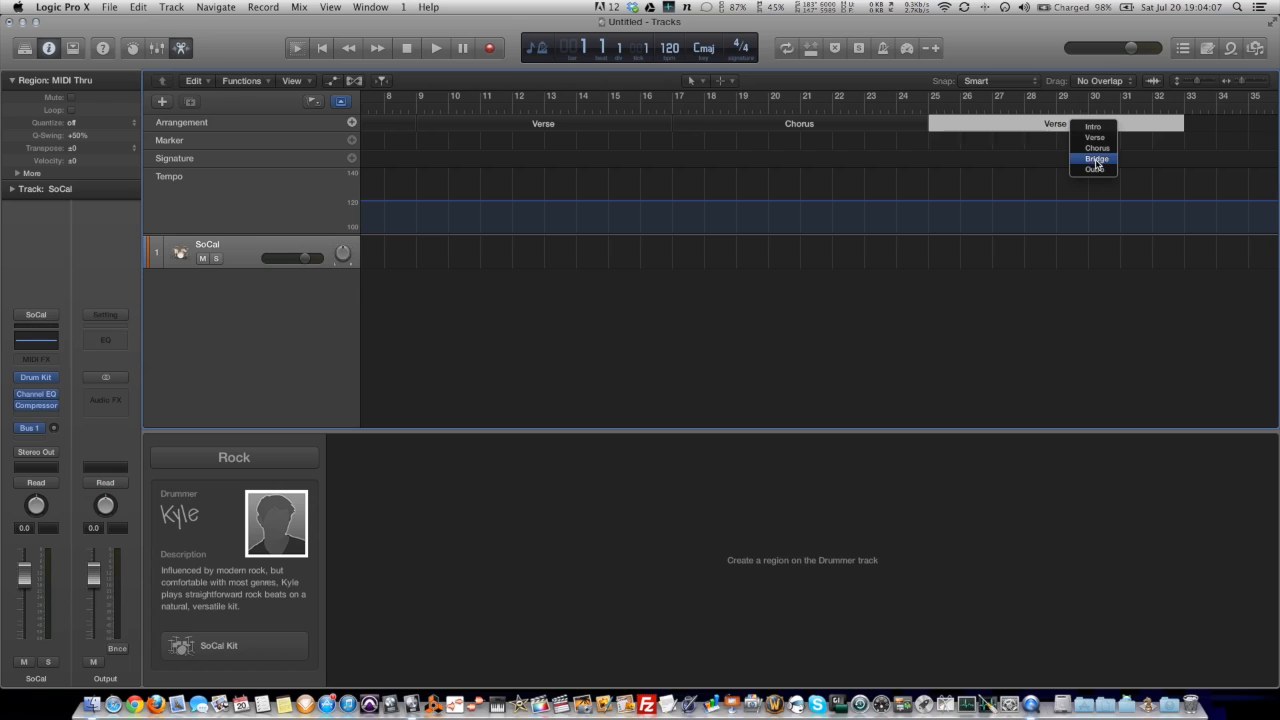
left_click(1096, 159)
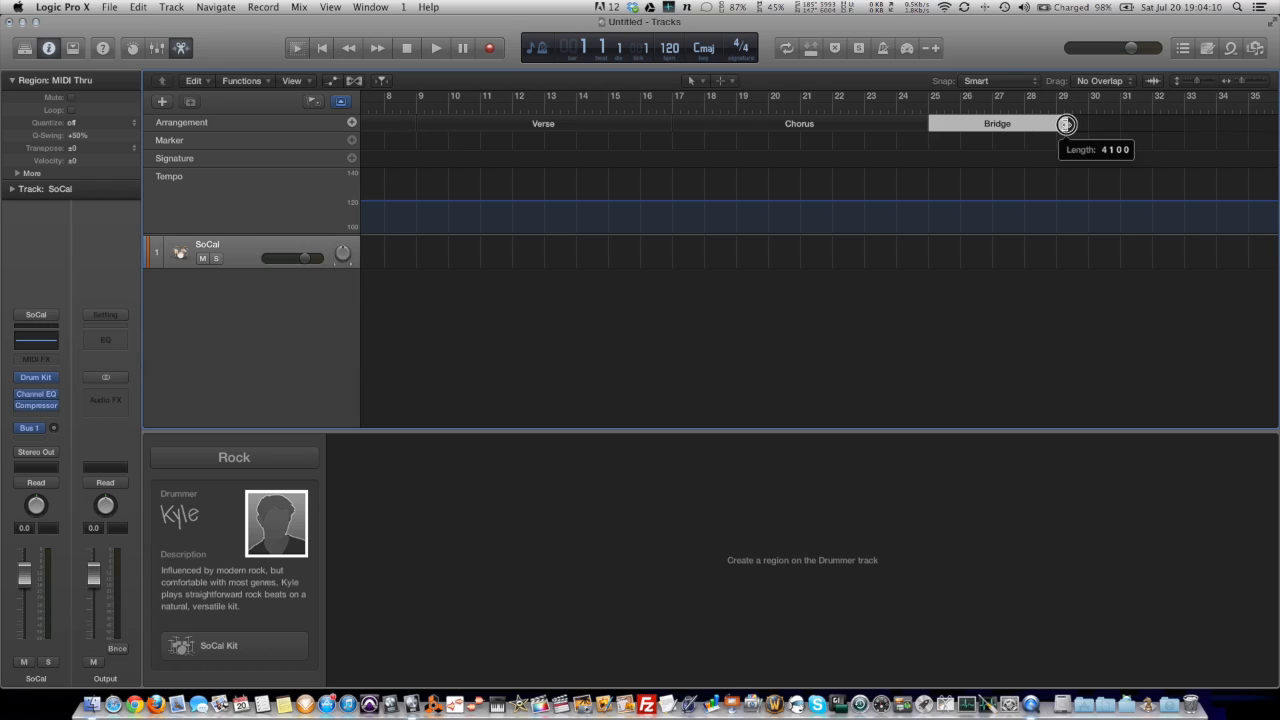
left_click_drag(1066, 124, 1056, 124)
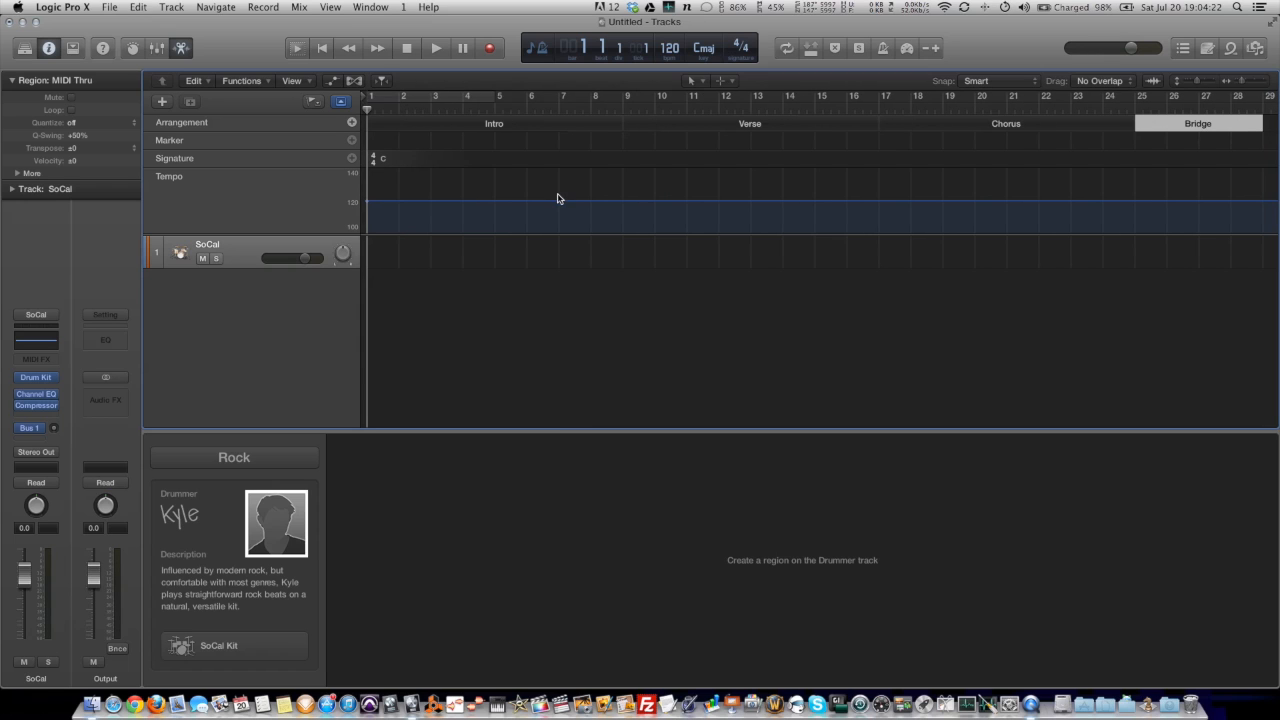
Pencil in drummer regions under each arrangement section and trim the Verse region's start
left_click(730, 81)
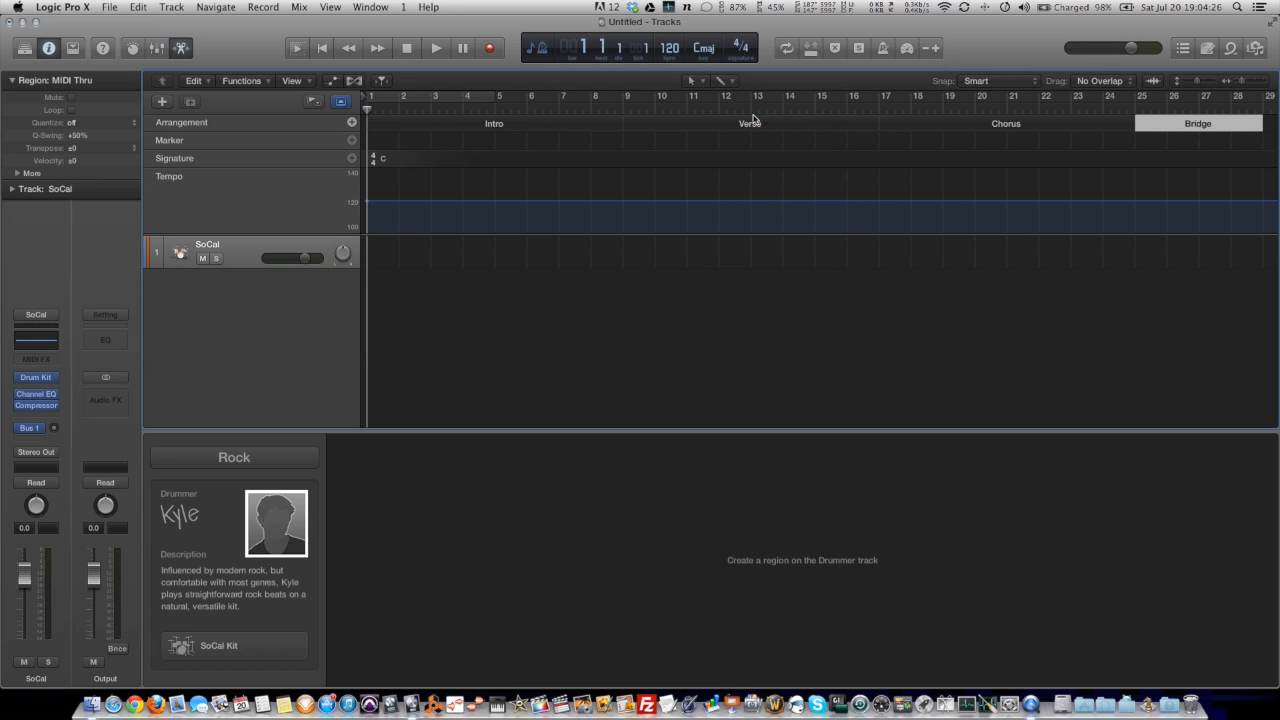
mouse_move(380, 260)
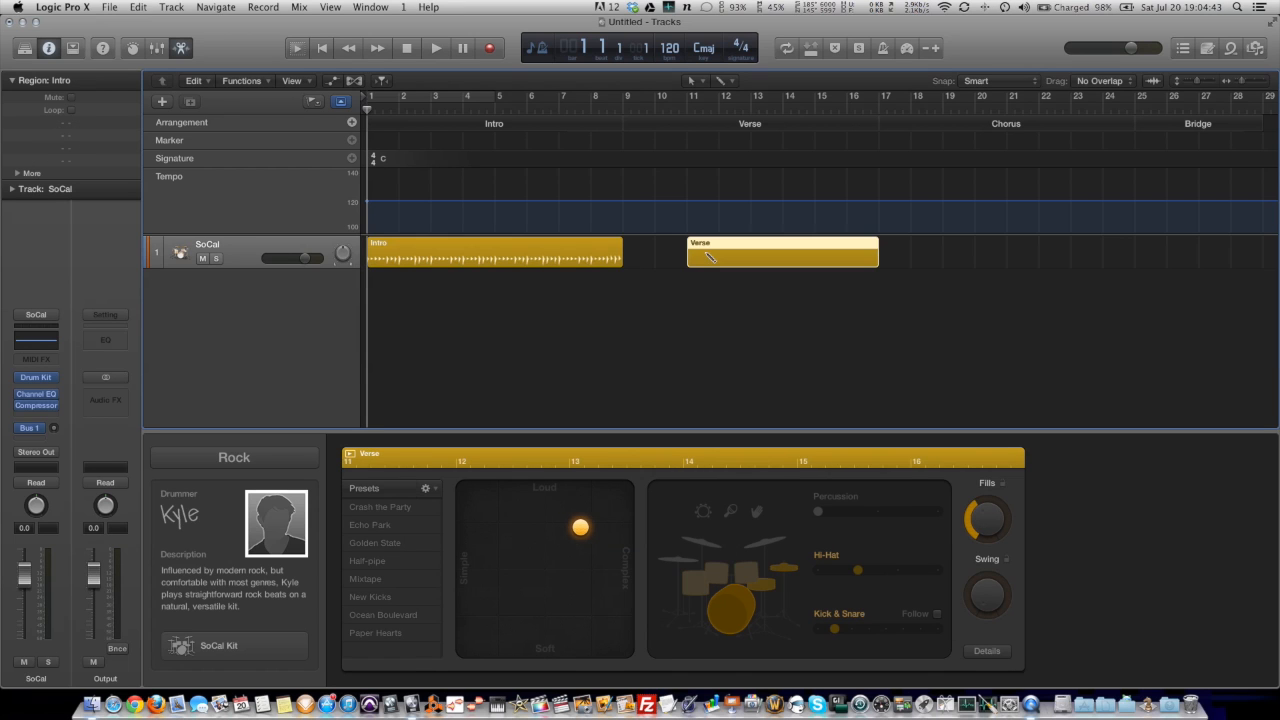
left_click(783, 252)
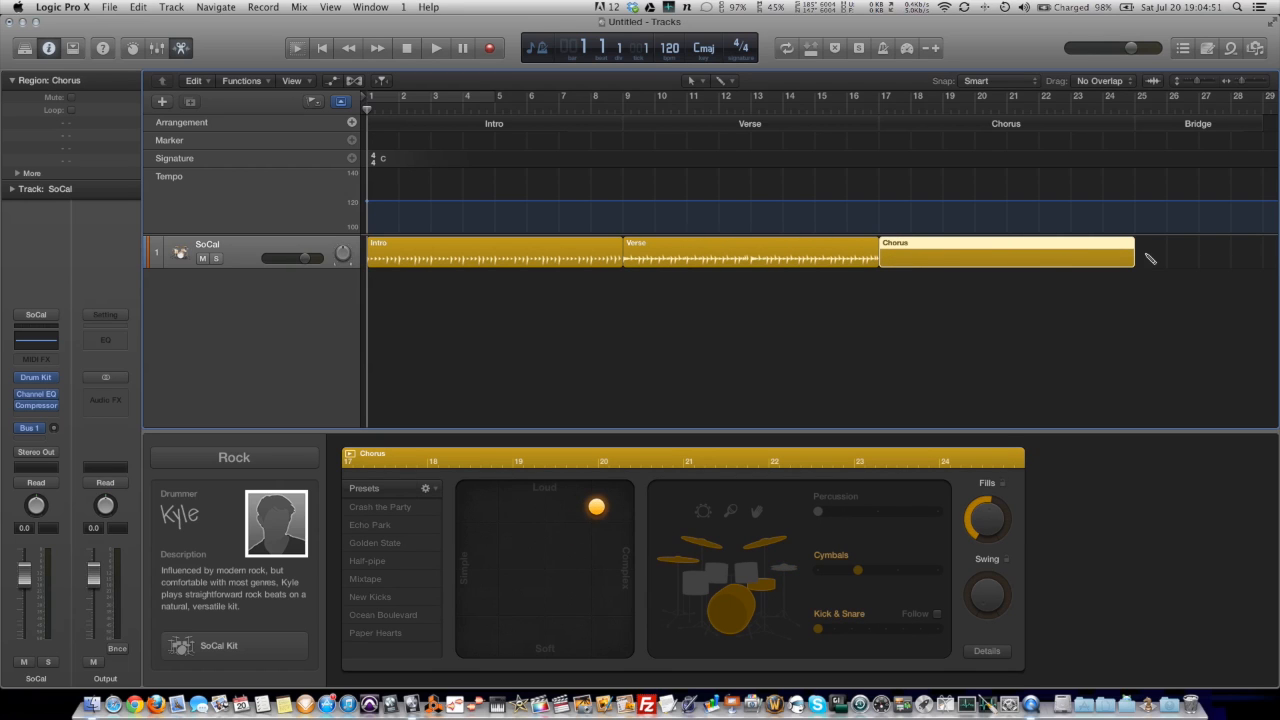
left_click(1198, 255)
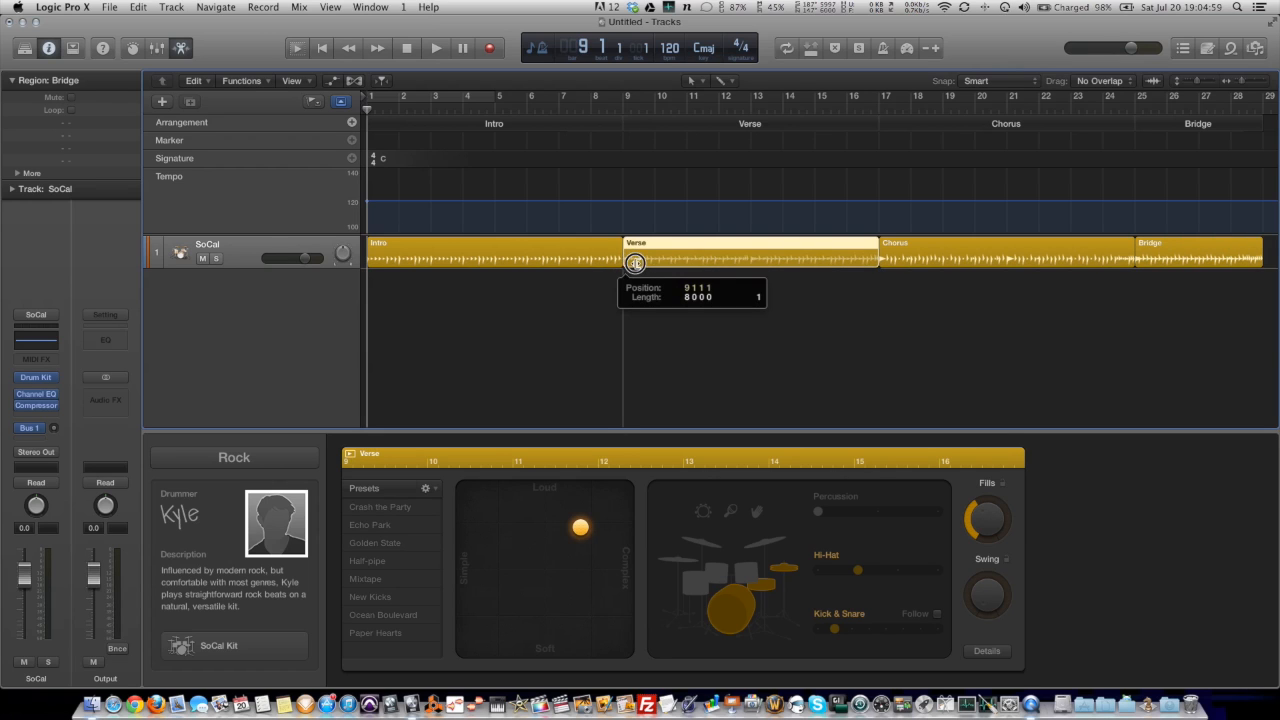
left_click_drag(635, 262, 637, 262)
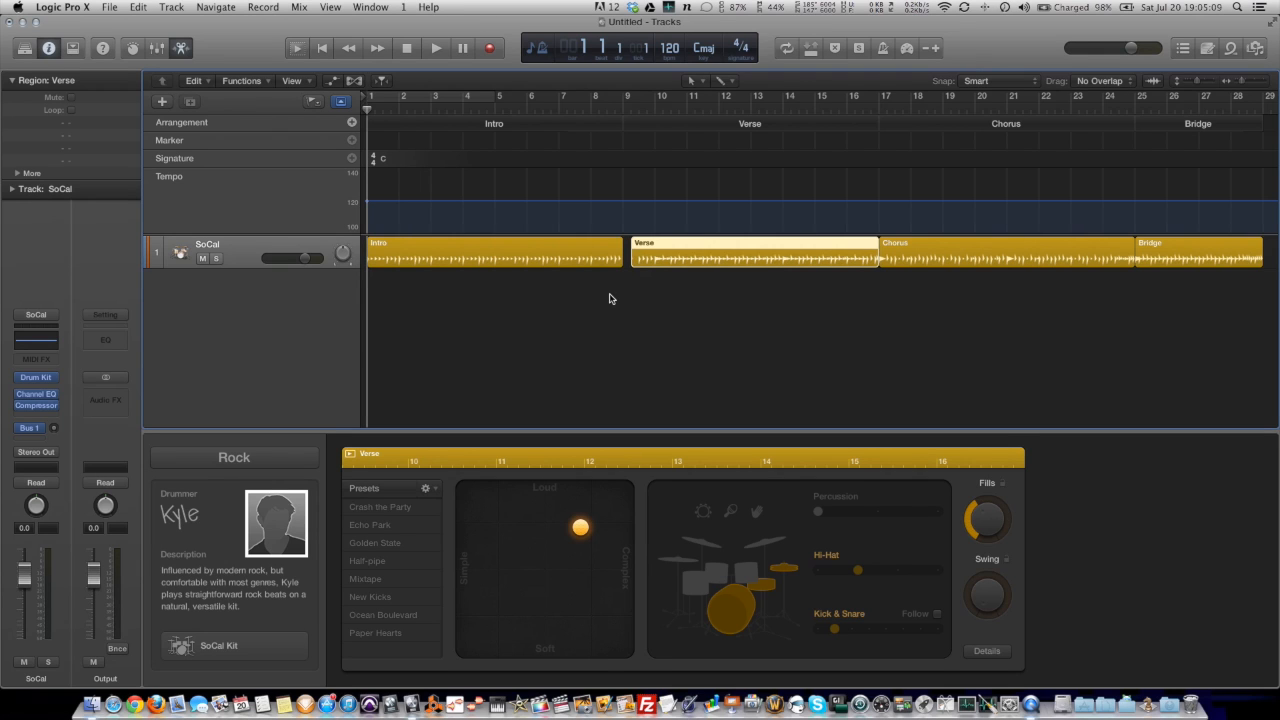
Play the drums from just before bar 9, hide global tracks, and open the Intro's Drummer Editor
left_click(613, 110)
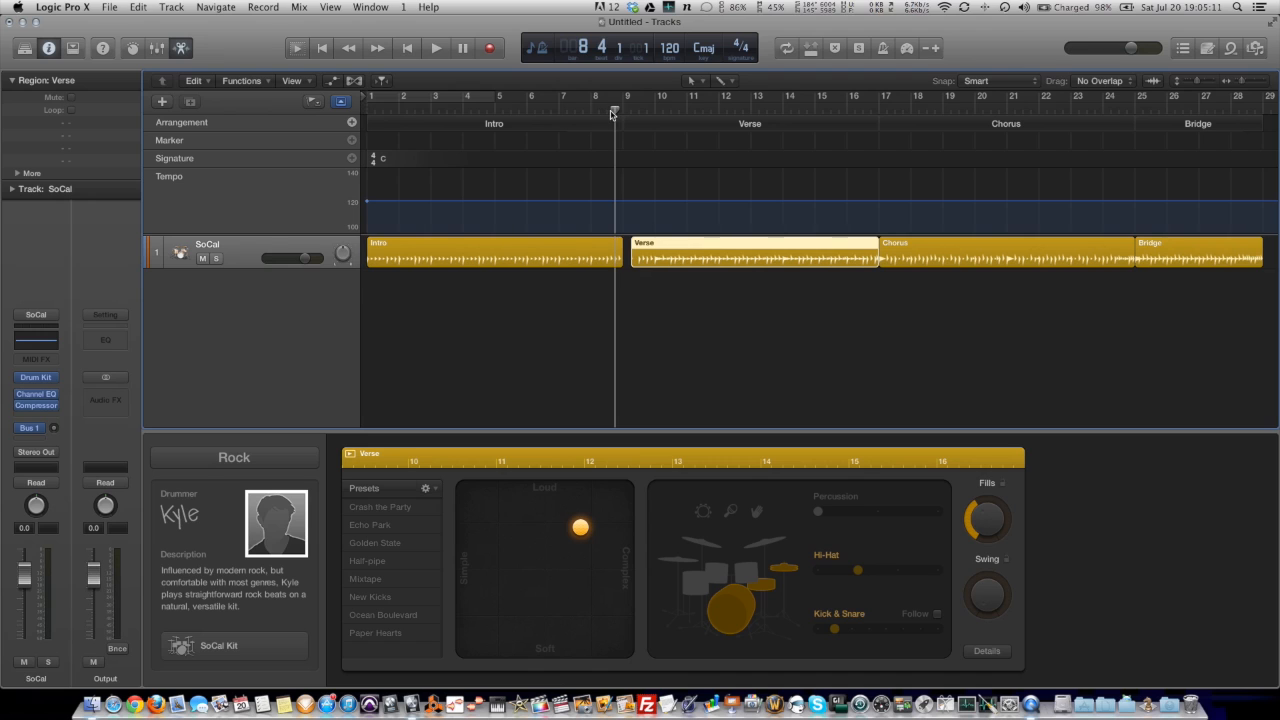
left_click(435, 47)
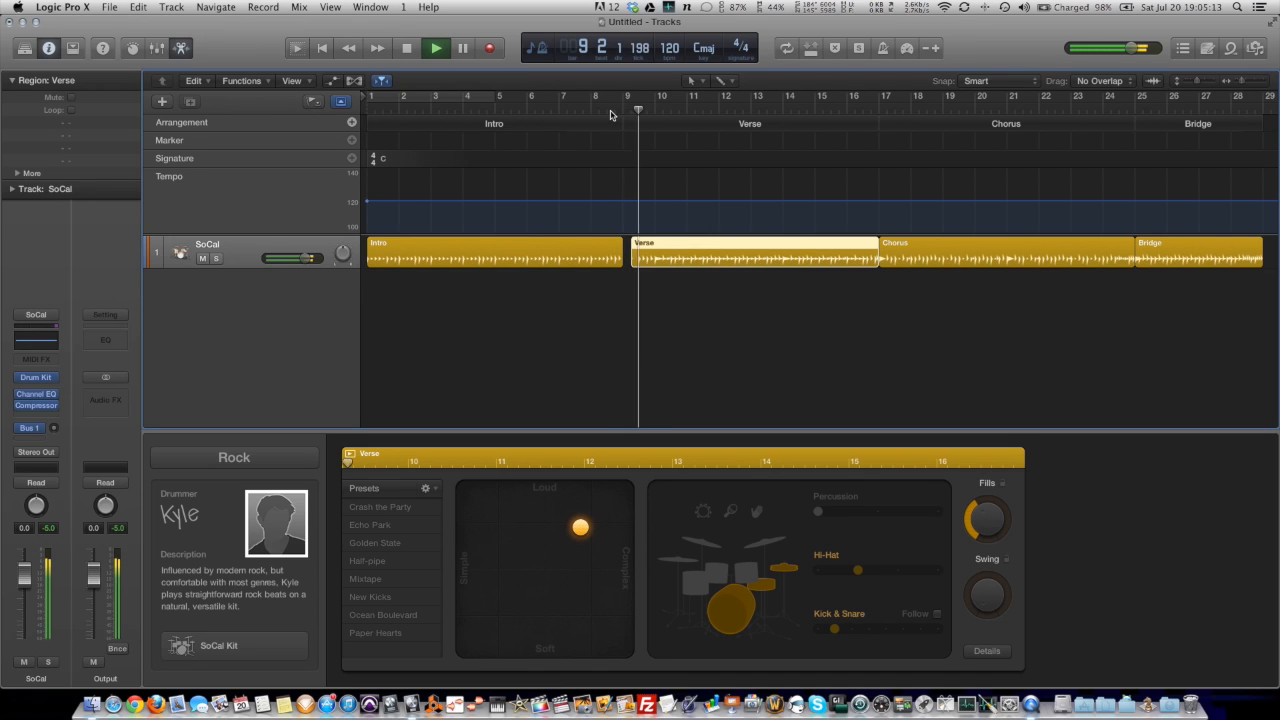
left_click(435, 47)
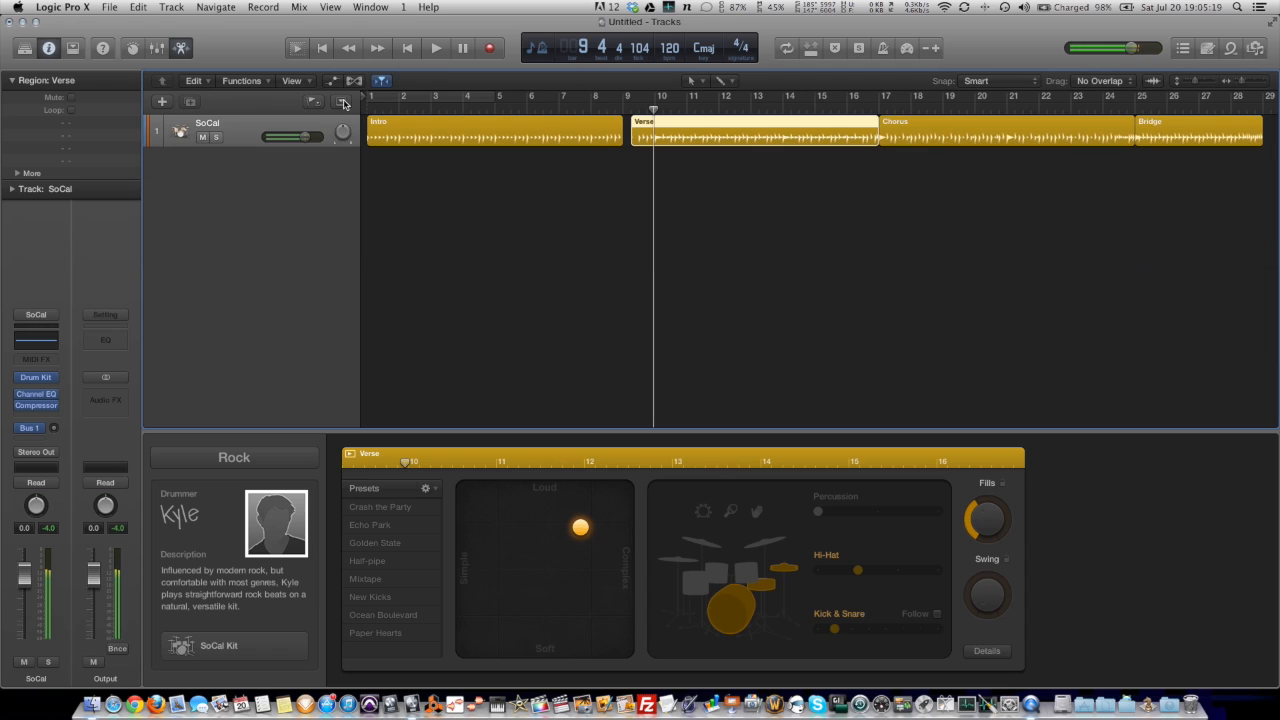
mouse_move(476, 124)
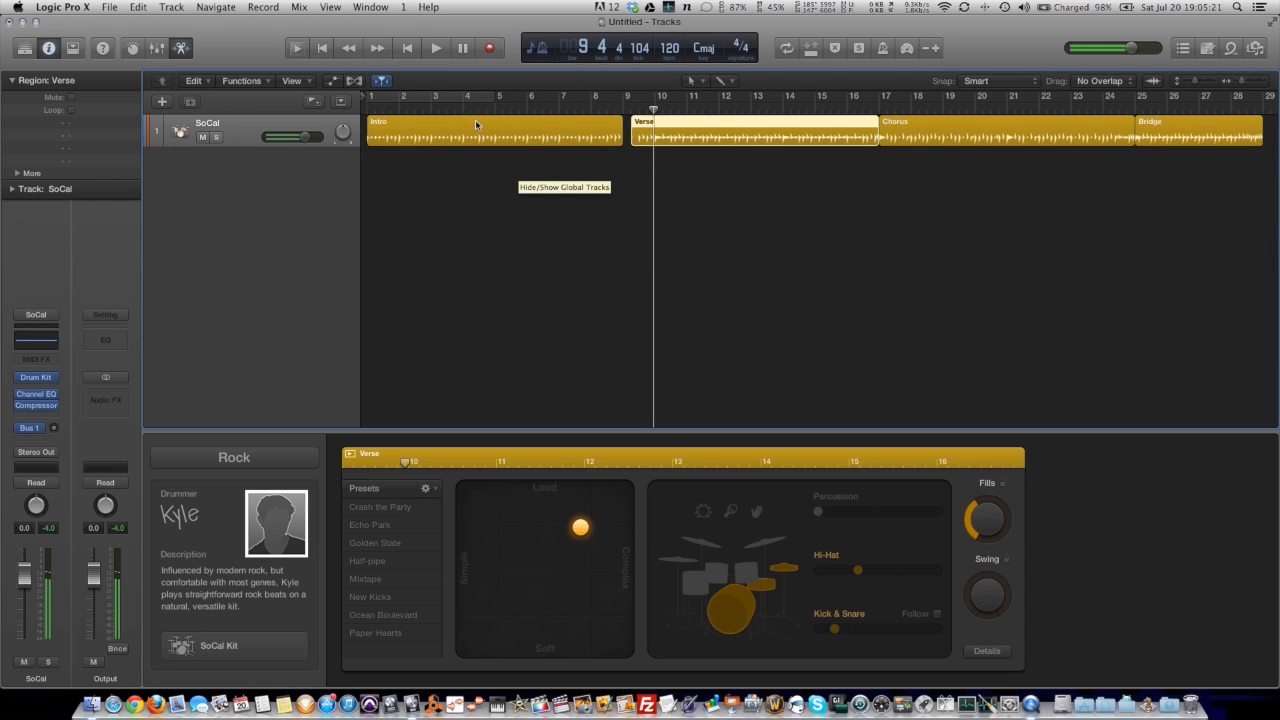
left_click(493, 122)
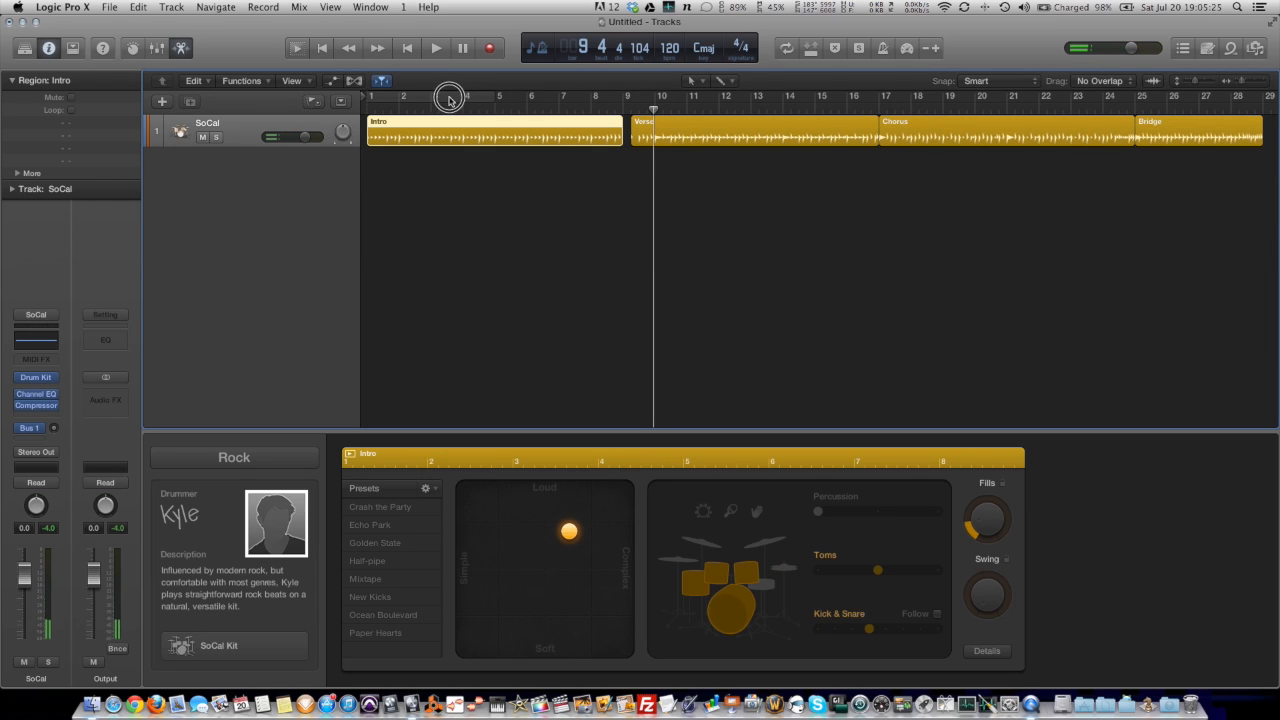
Cycle bars 1–3 and audition the looped Intro drum pattern
left_click_drag(370, 96, 490, 96)
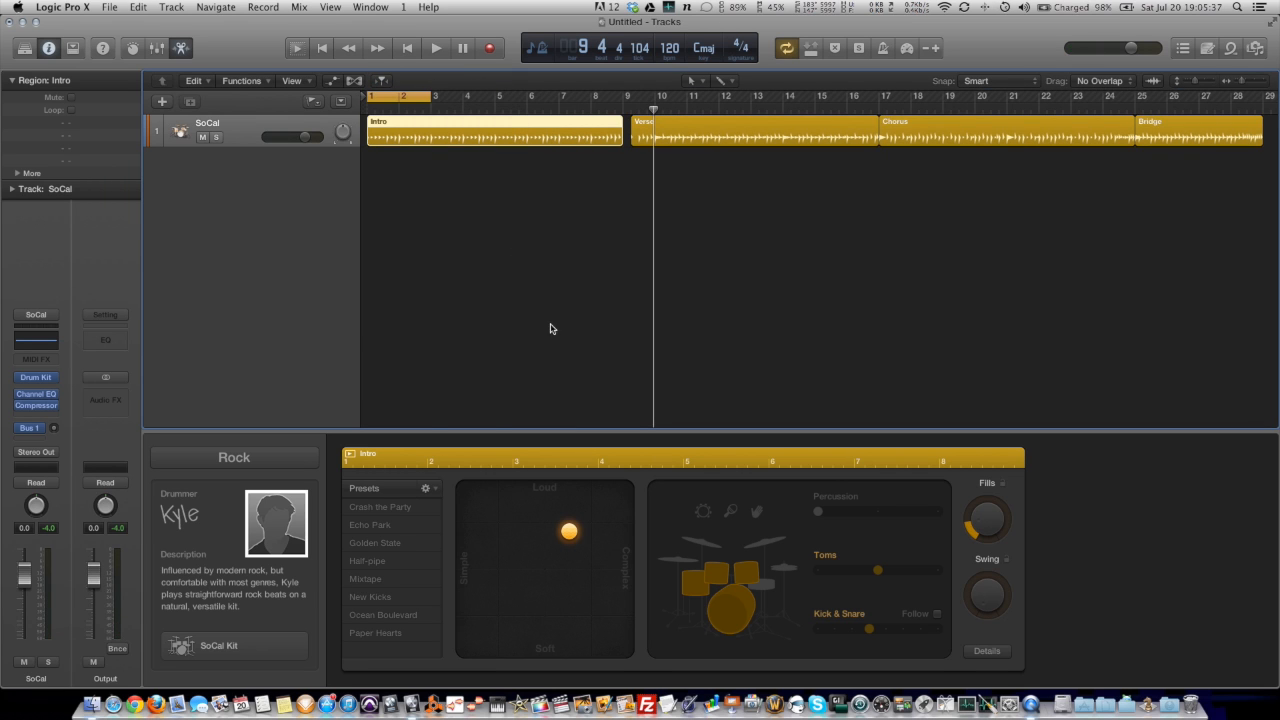
left_click(435, 47)
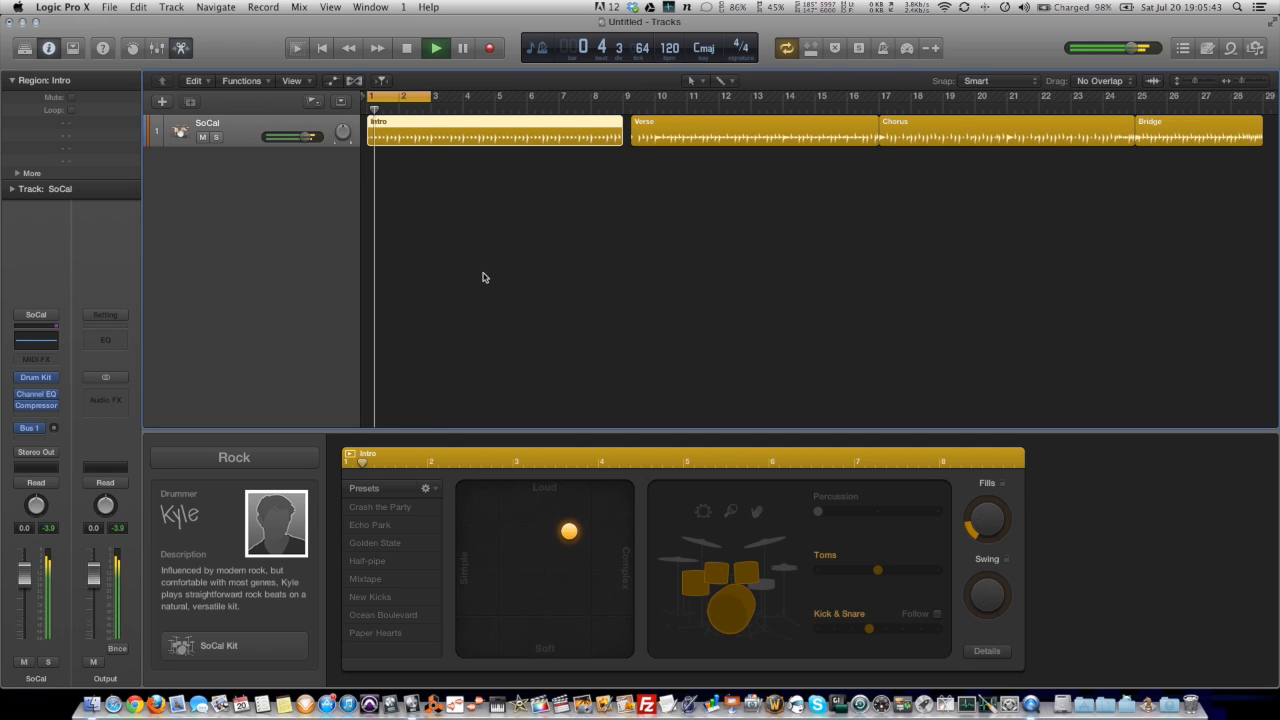
left_click(435, 47)
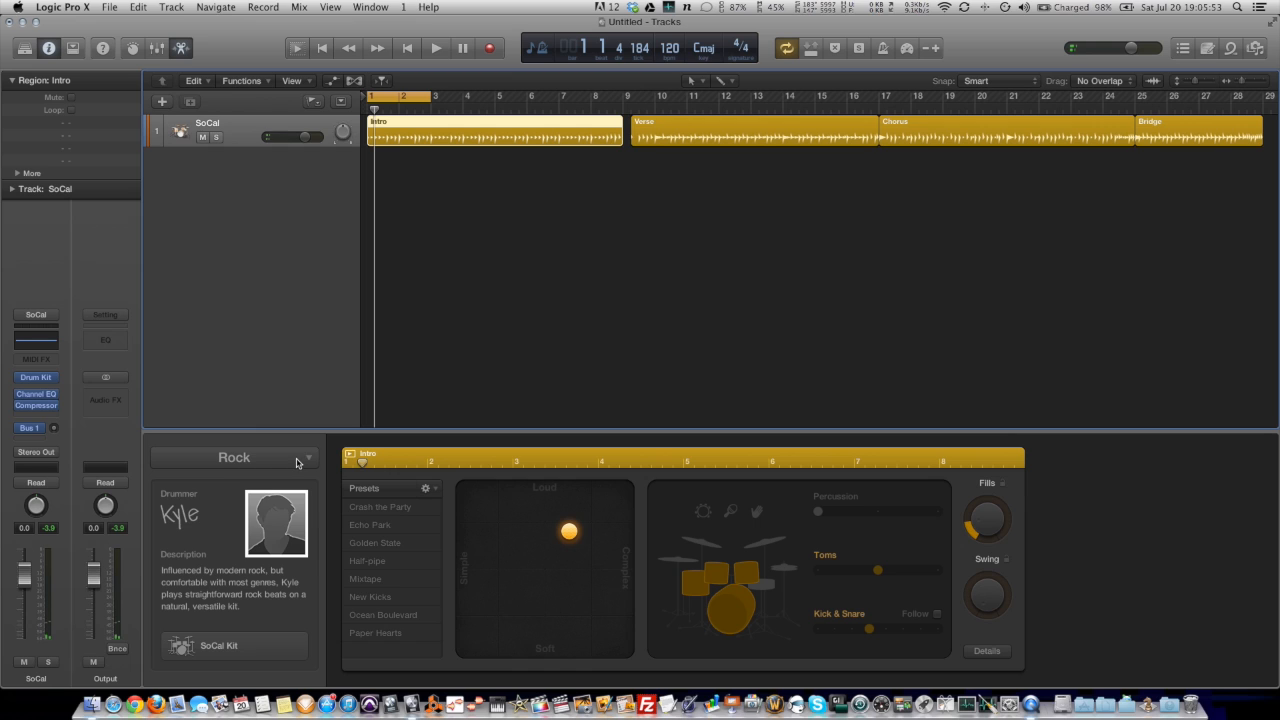
Switch to Alternative drummer Nikki, confirming the kit change to Four on the Floor
left_click(234, 457)
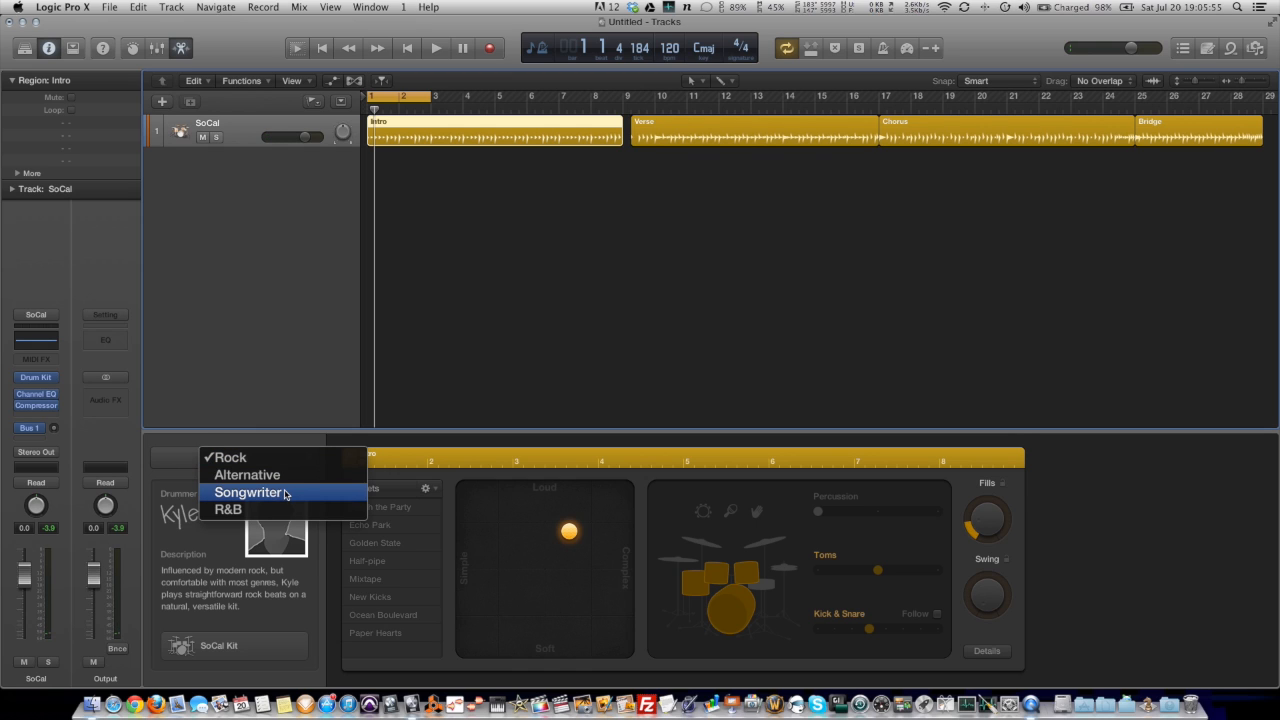
left_click(247, 474)
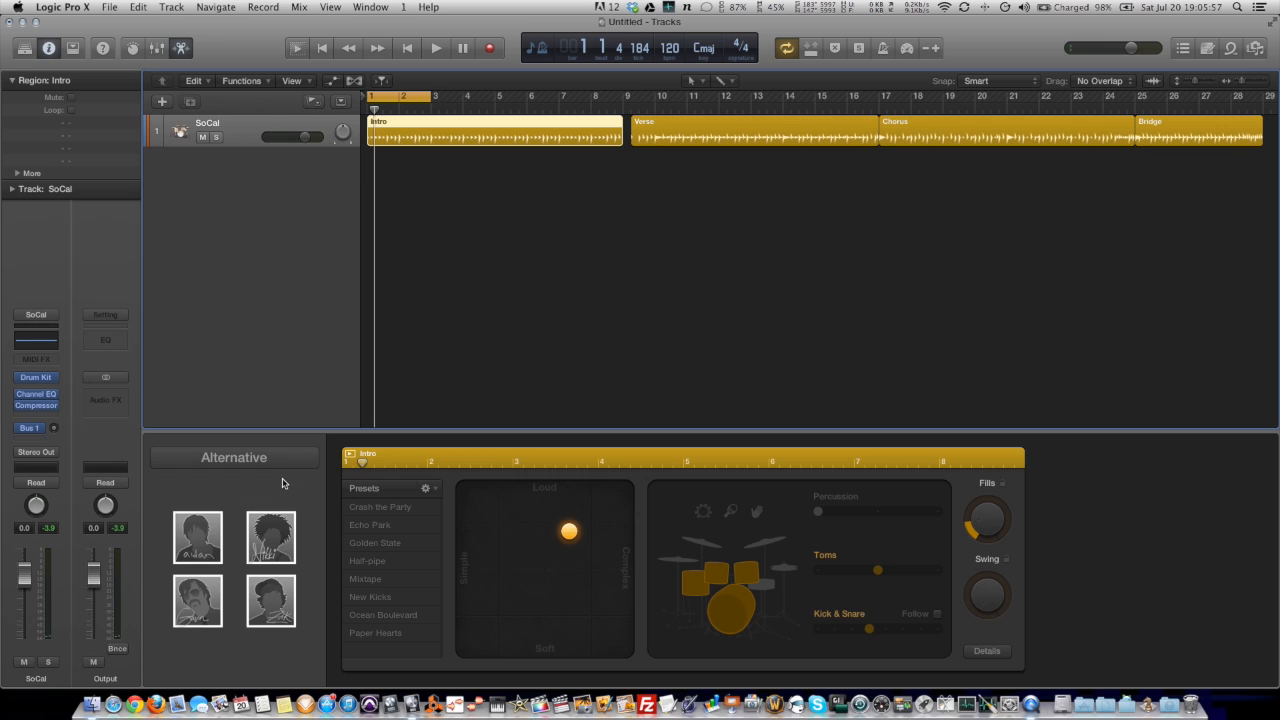
mouse_move(270, 537)
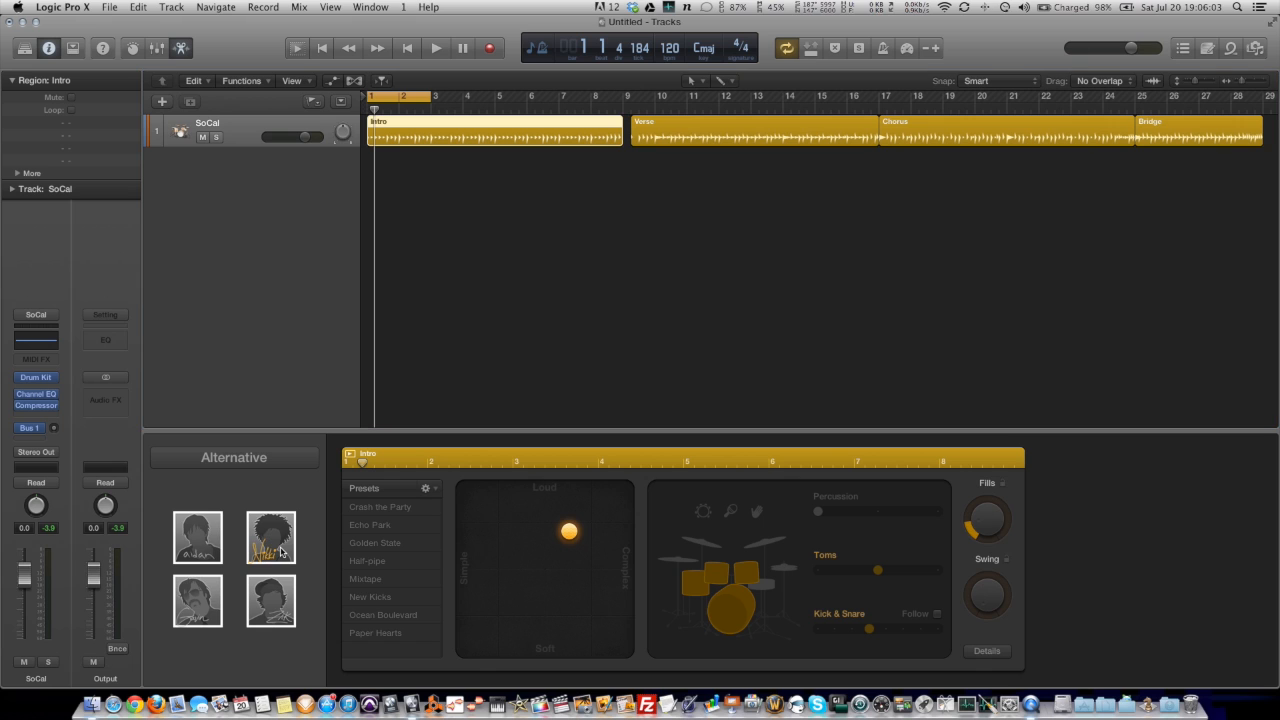
left_click(270, 537)
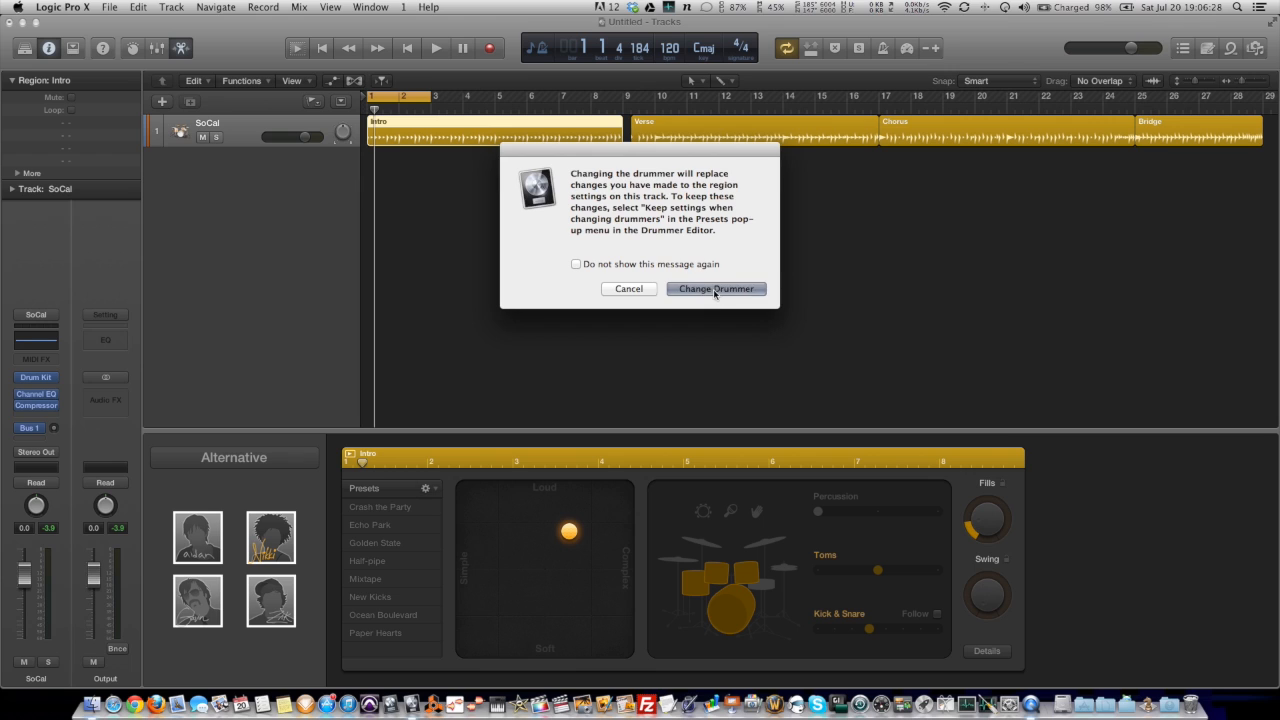
left_click(716, 288)
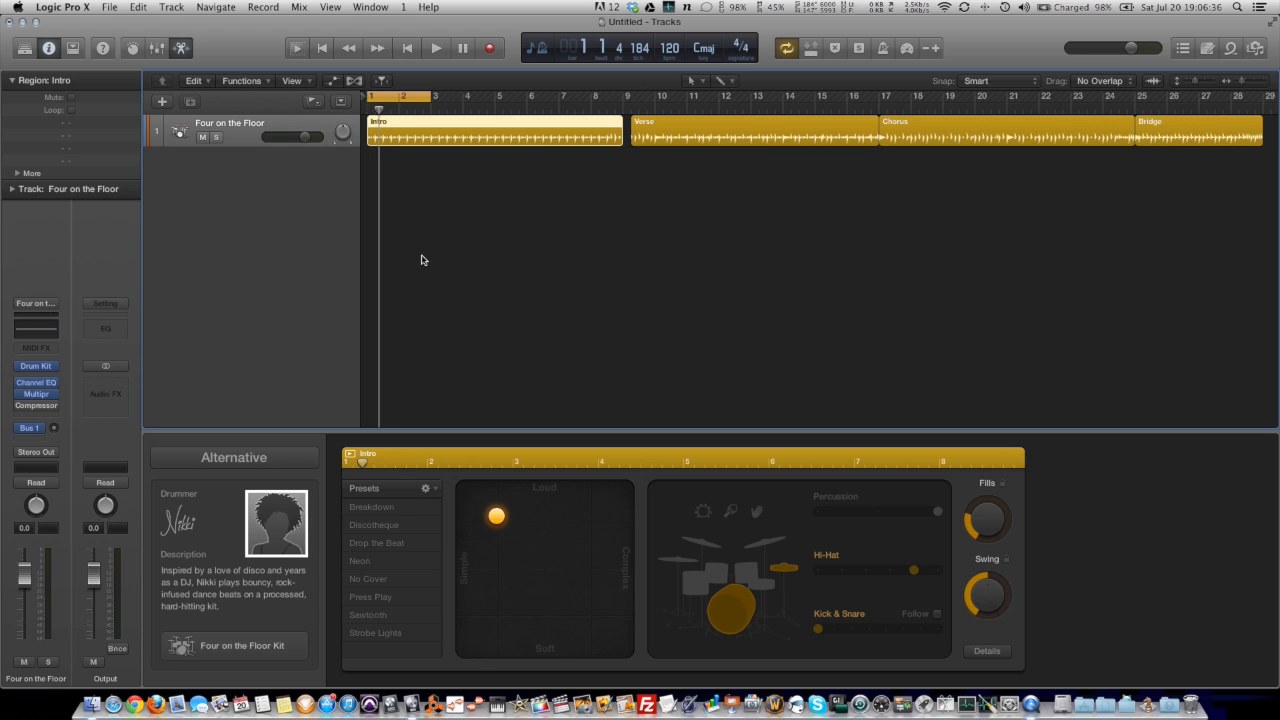
Push the XY puck toward louder, more complex beats during playback, then stop
left_click(435, 47)
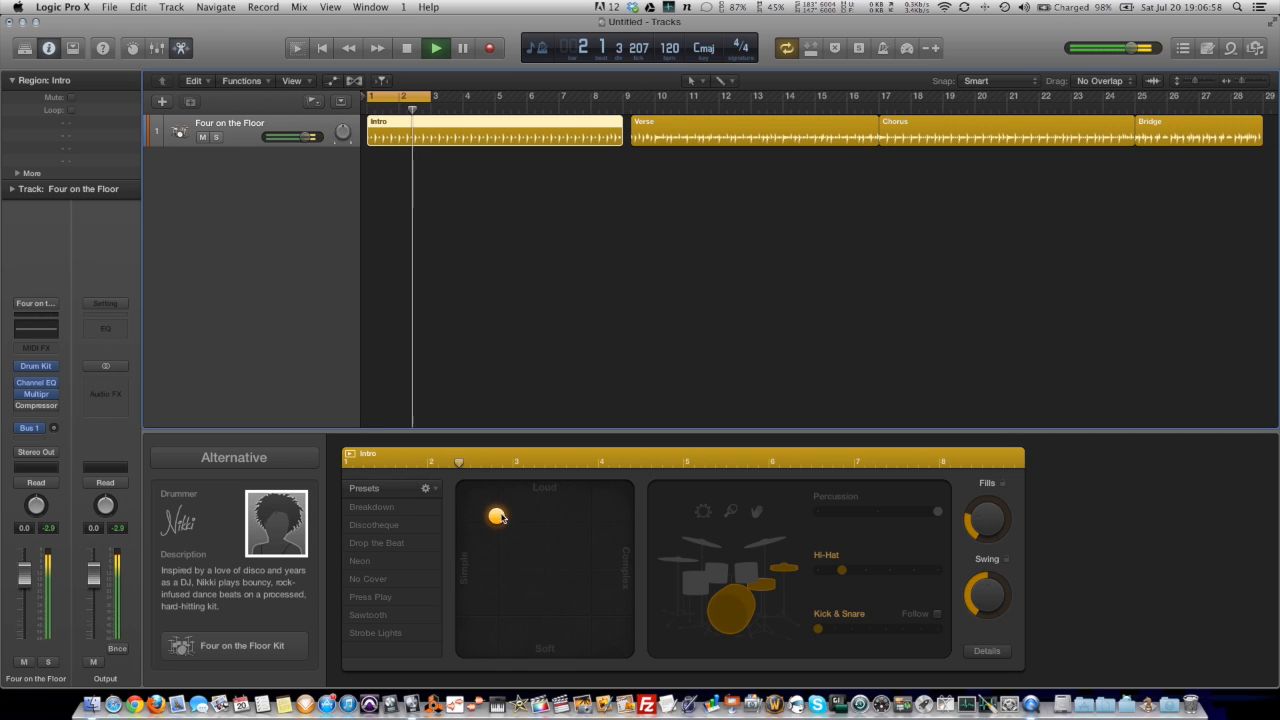
left_click_drag(497, 517, 593, 518)
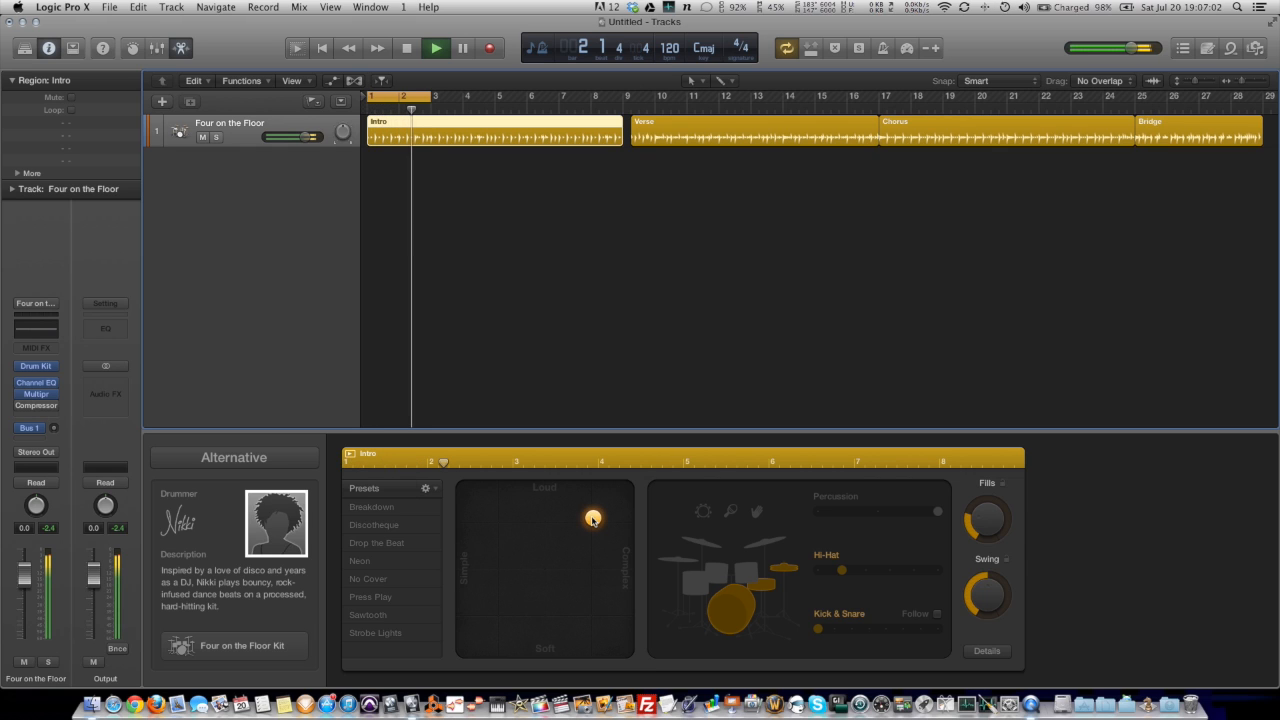
left_click(435, 47)
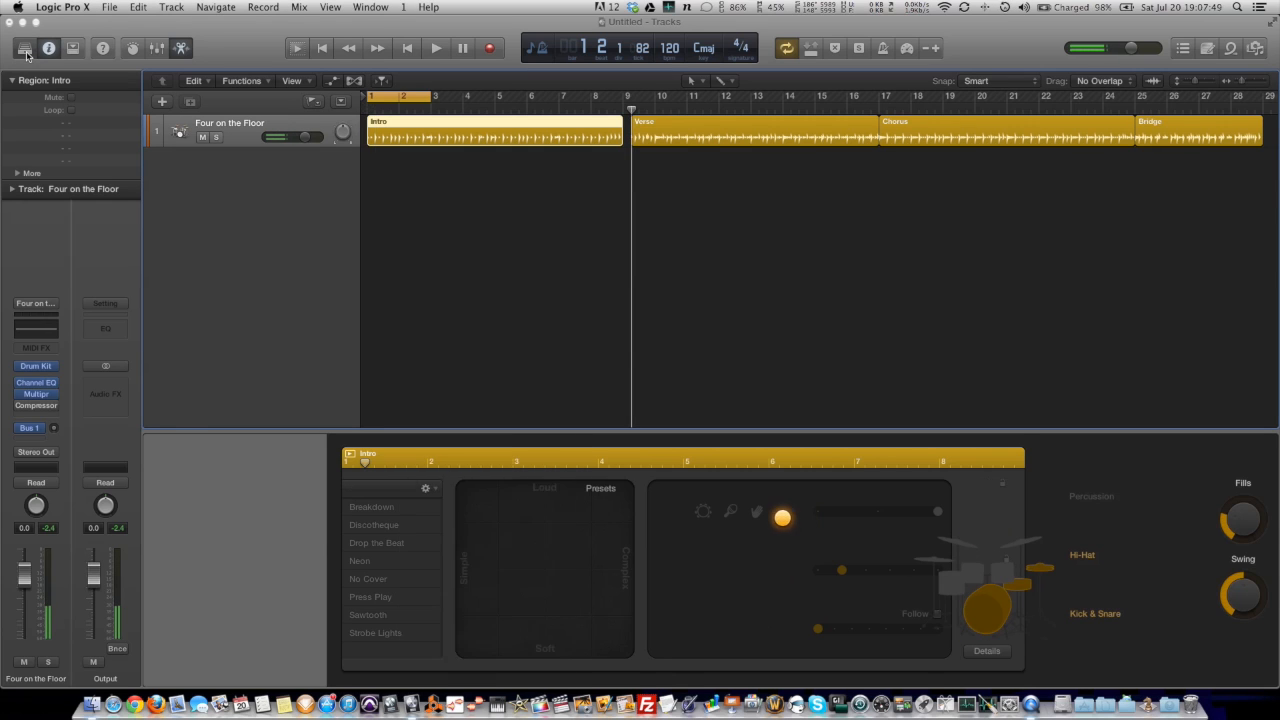
Open the Library pane showing Drum Kit patches with Four on the Floor selected
left_click(23, 48)
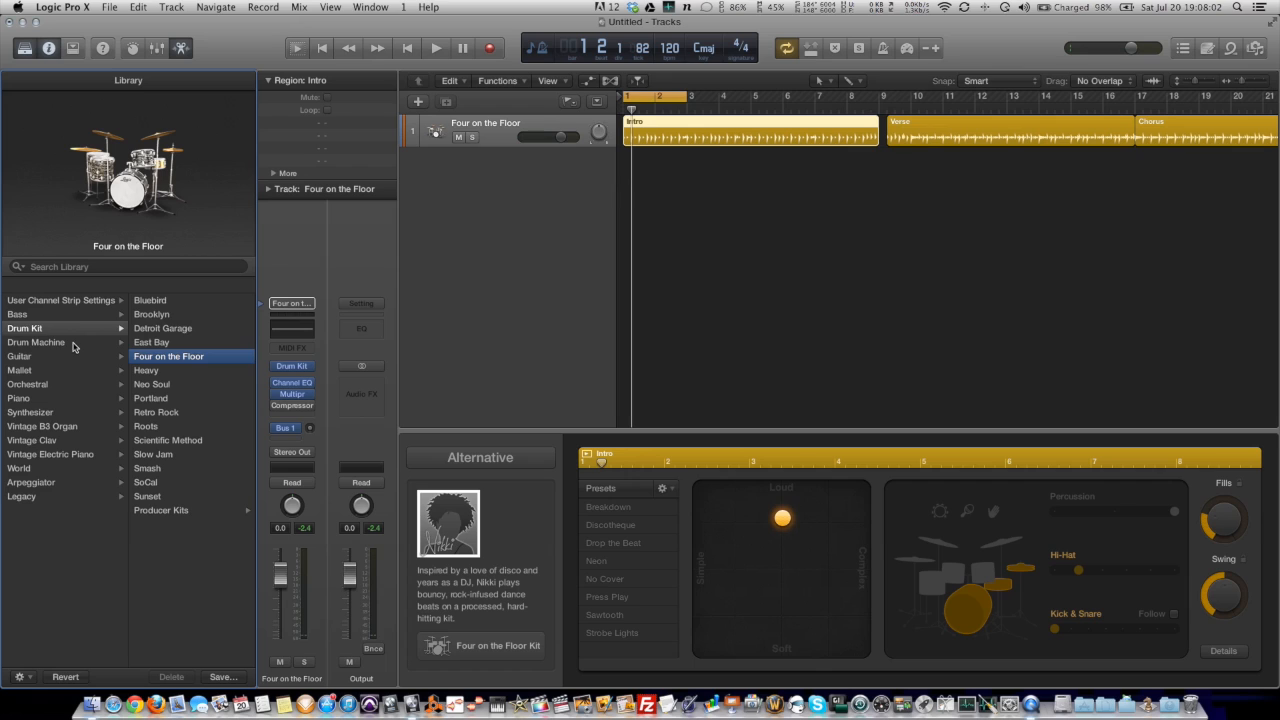
Load the Drum Machine > Dub Smash patch and expand its track stack
left_click(36, 342)
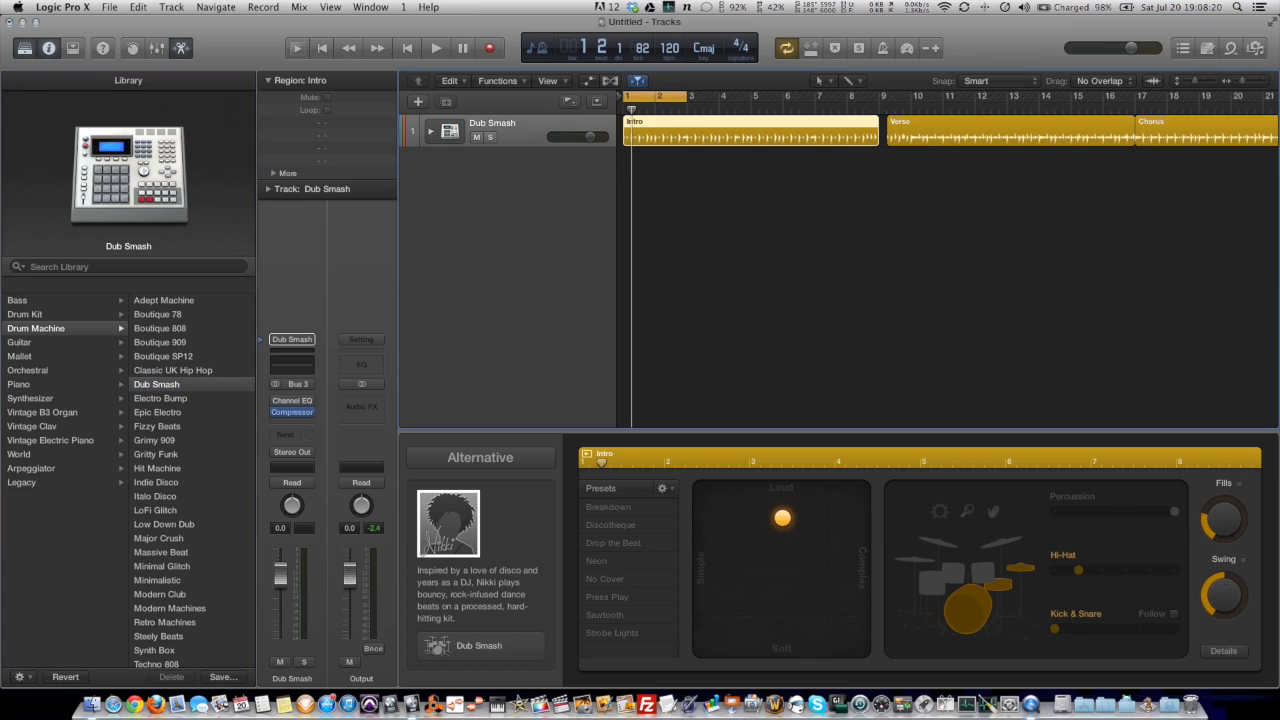
left_click(431, 134)
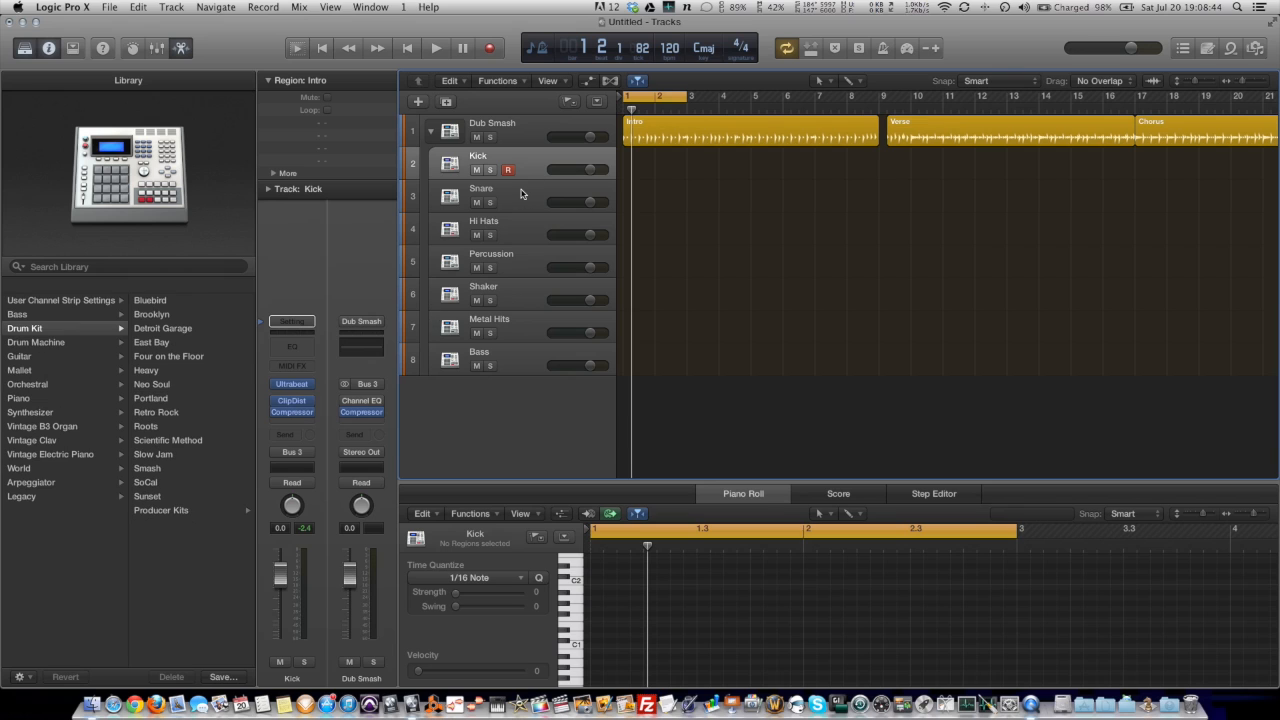
Select the Dub Smash Snare track and hide the Library pane
left_click(481, 195)
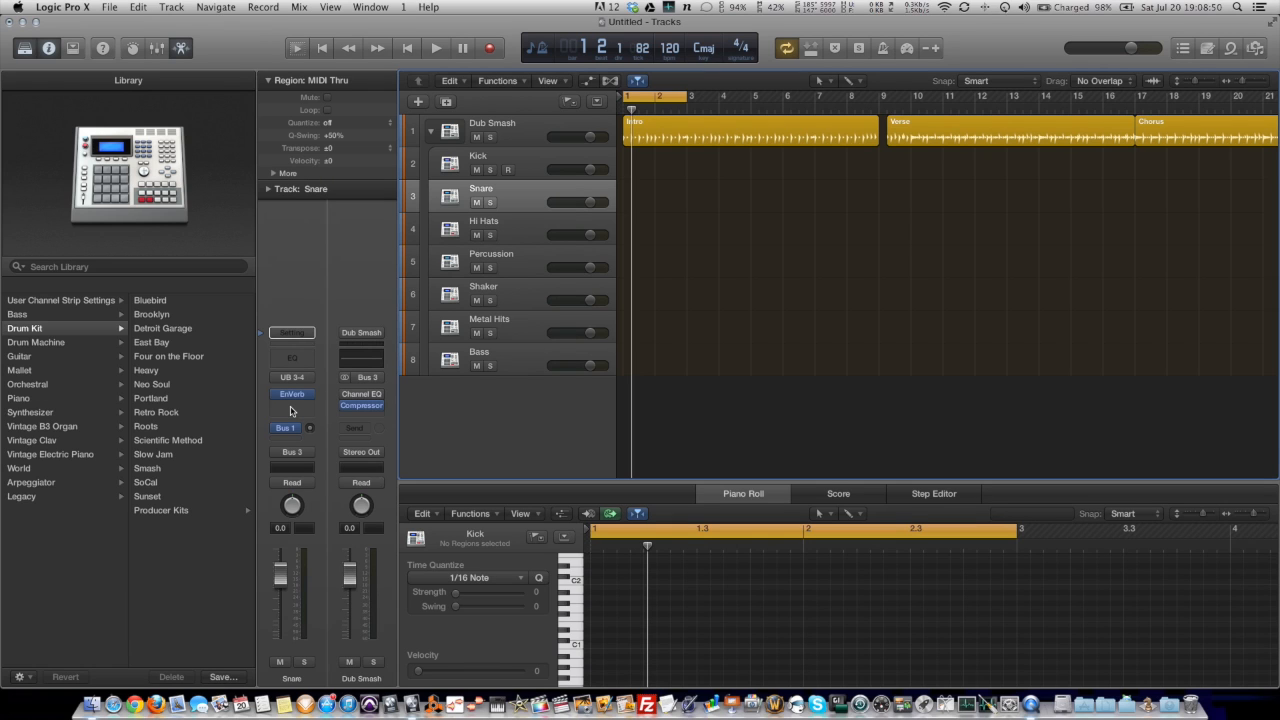
left_click(291, 393)
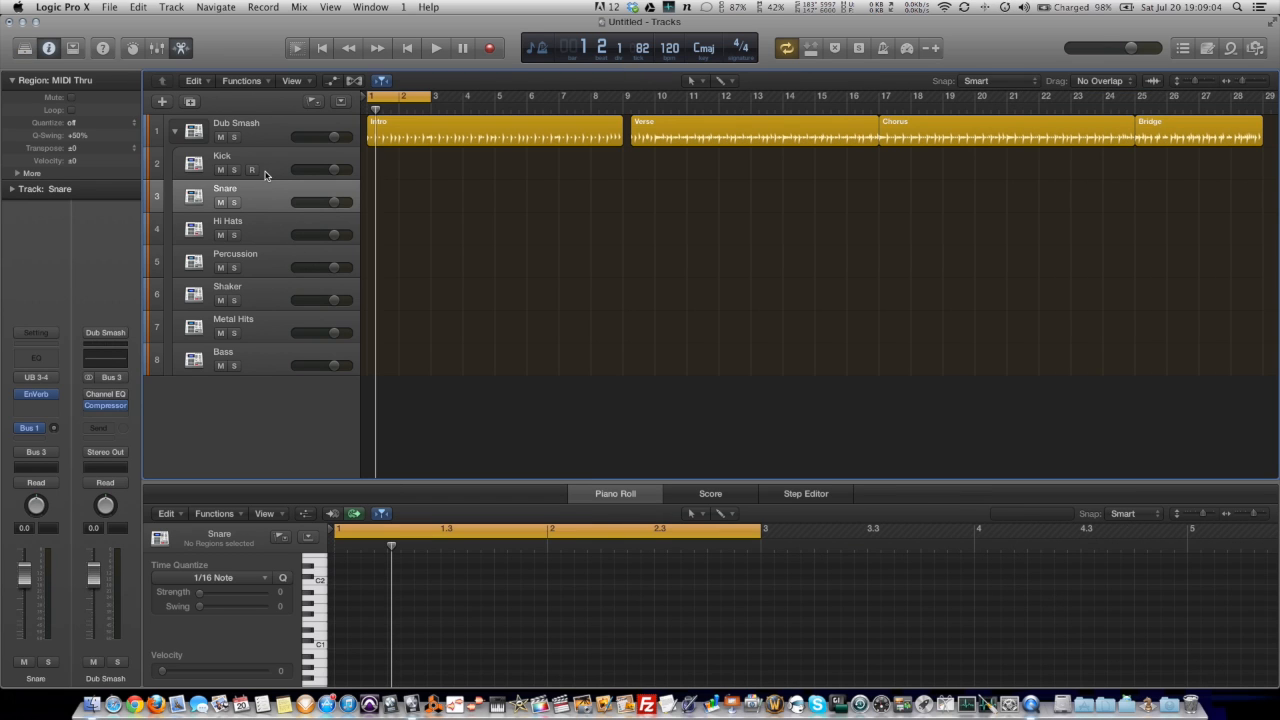
Play back the Dub Smash stack with Bass muted and reopen Nikki's Drummer Editor
left_click(435, 47)
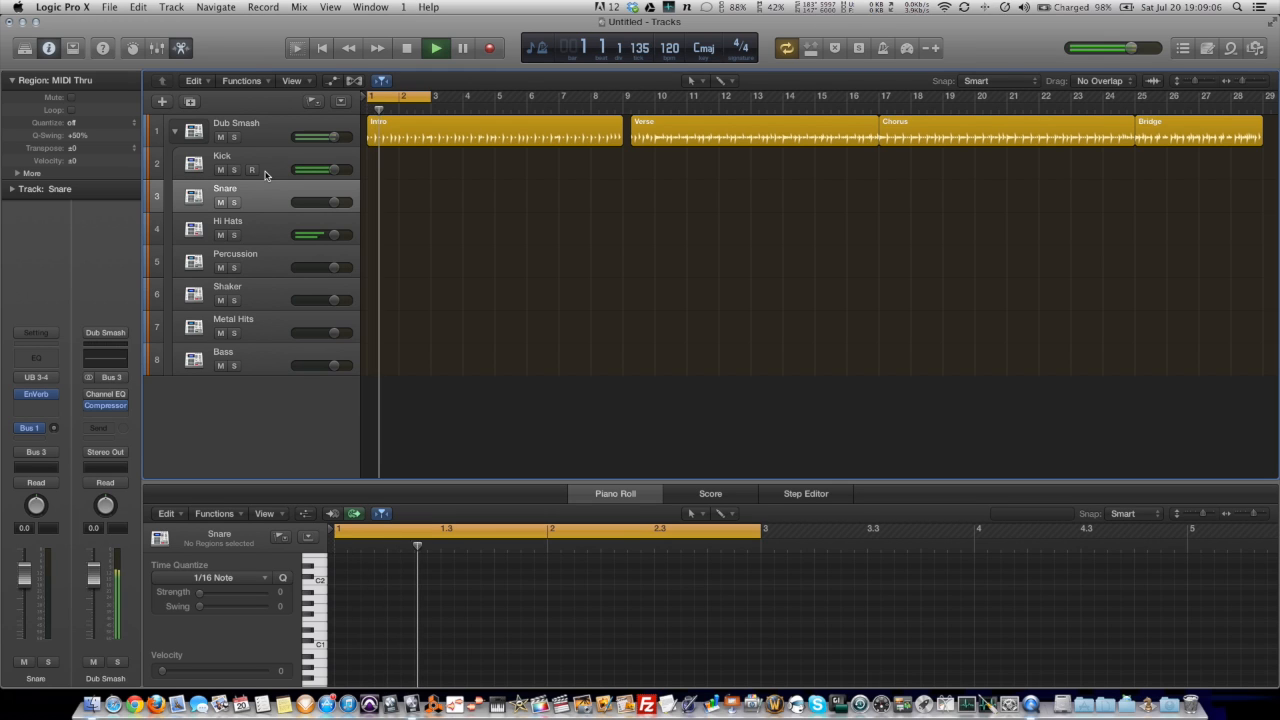
left_click(435, 47)
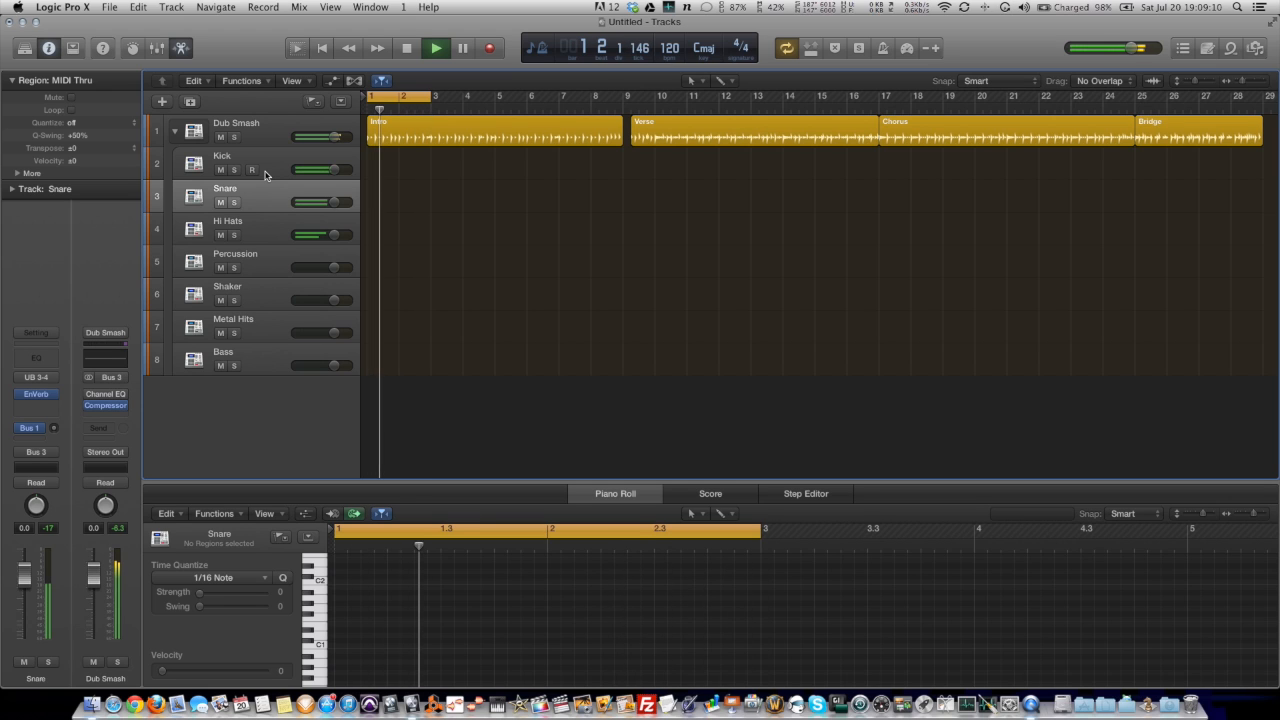
left_click(435, 48)
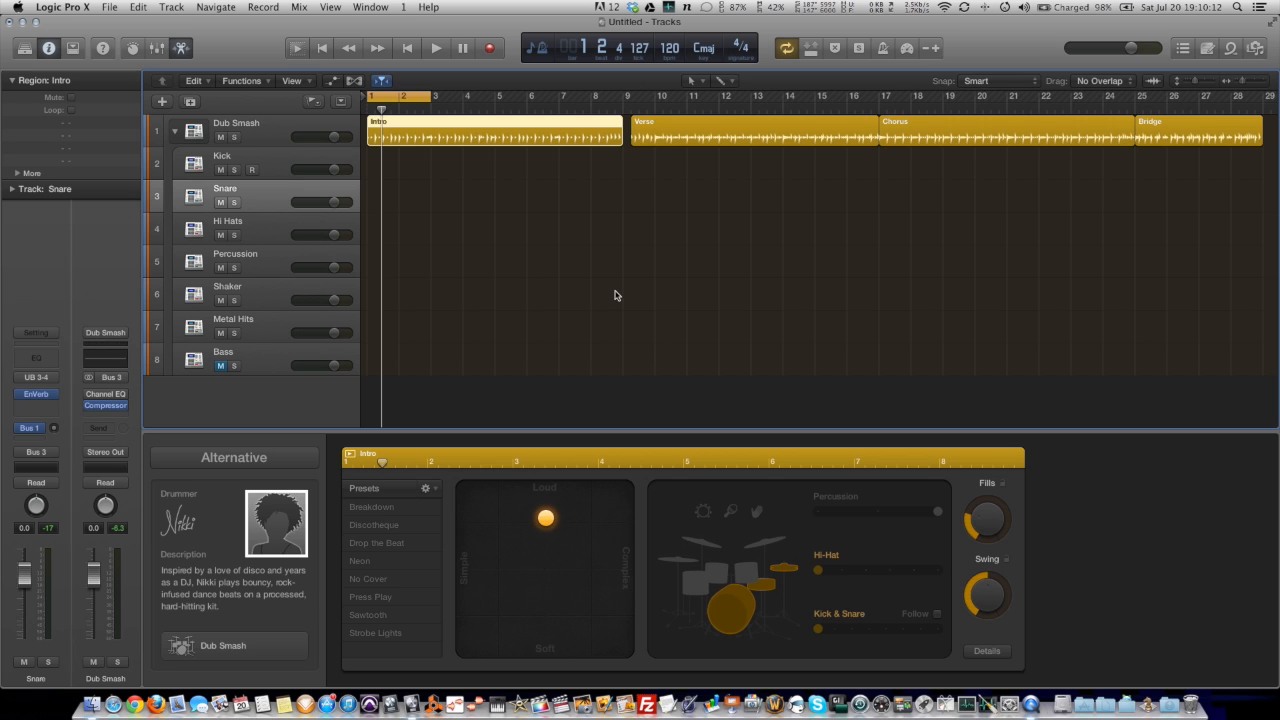
Close the Drummer Editor, leaving the Intro region in view with Bass muted
left_click(435, 47)
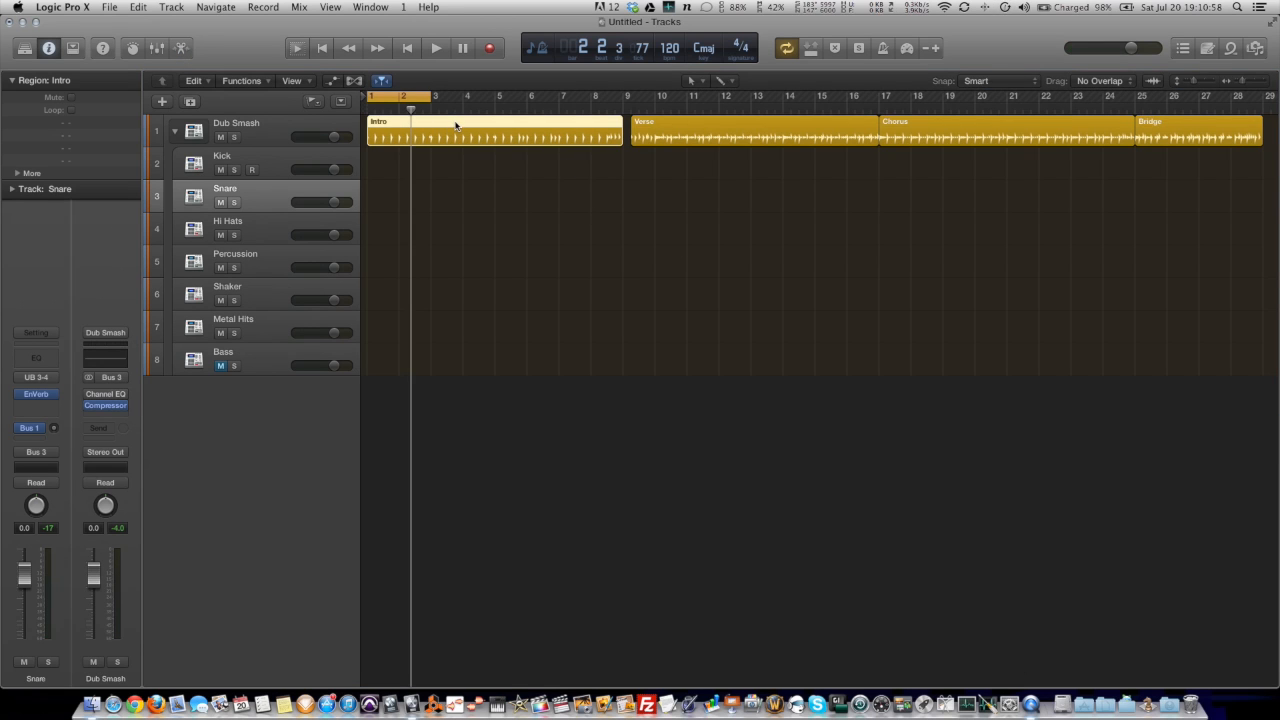
Convert the Intro drummer region to a MIDI region and briefly audition it
right_click(490, 125)
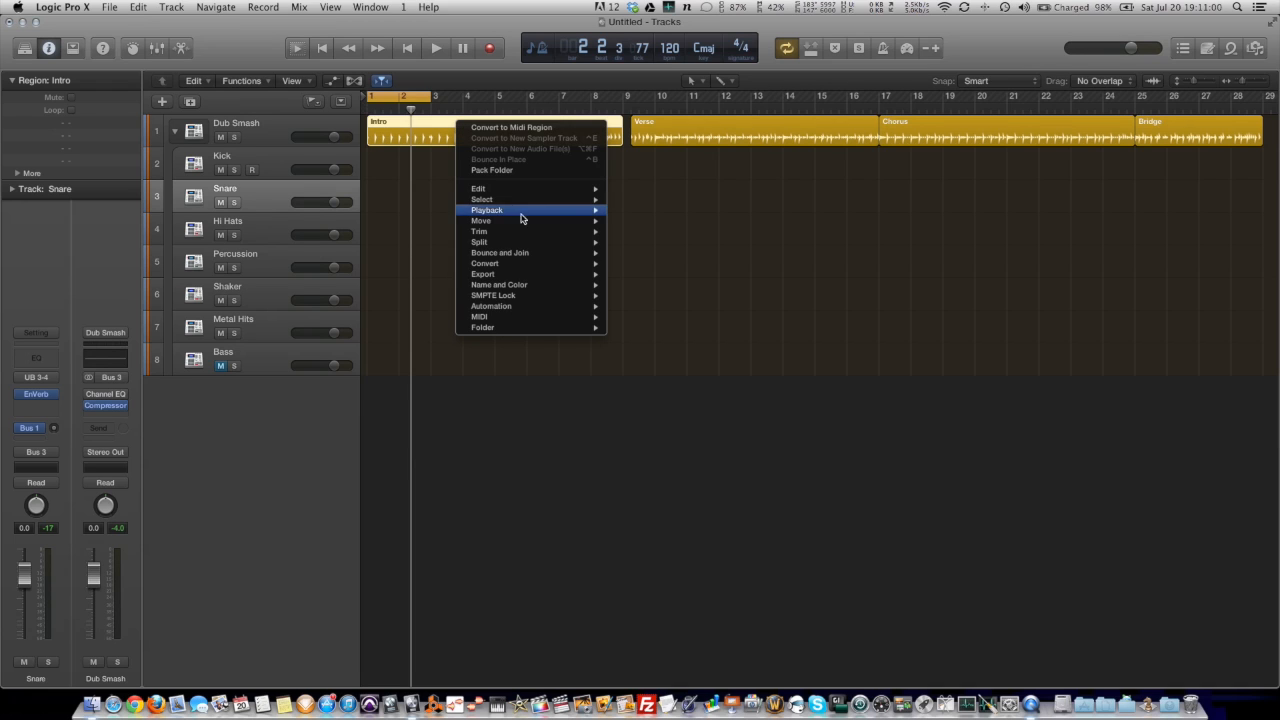
mouse_move(505, 263)
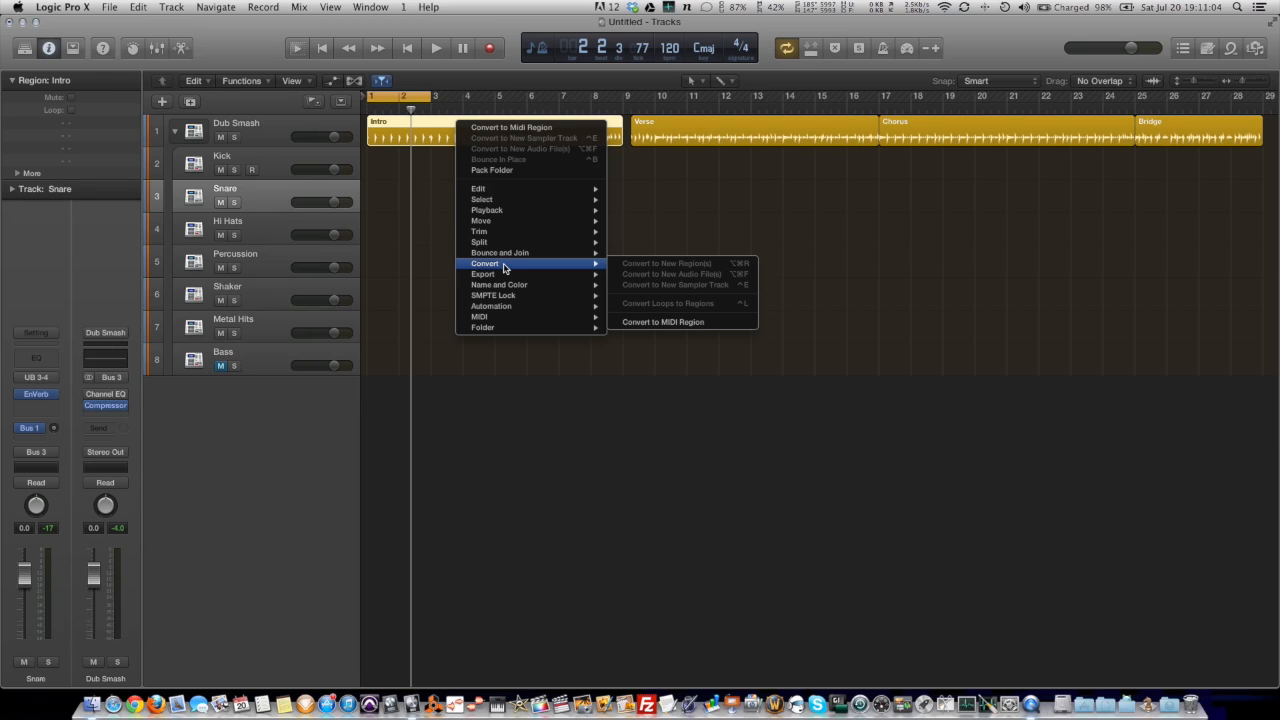
mouse_move(662, 293)
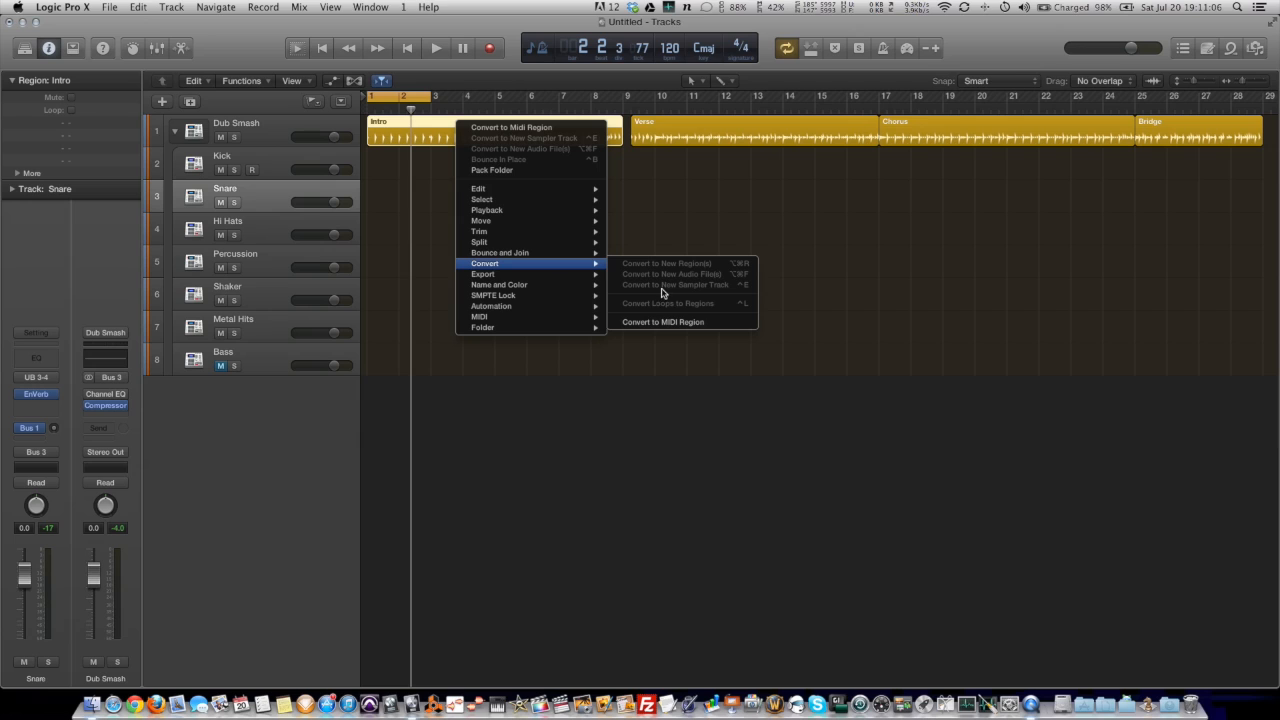
mouse_move(662, 322)
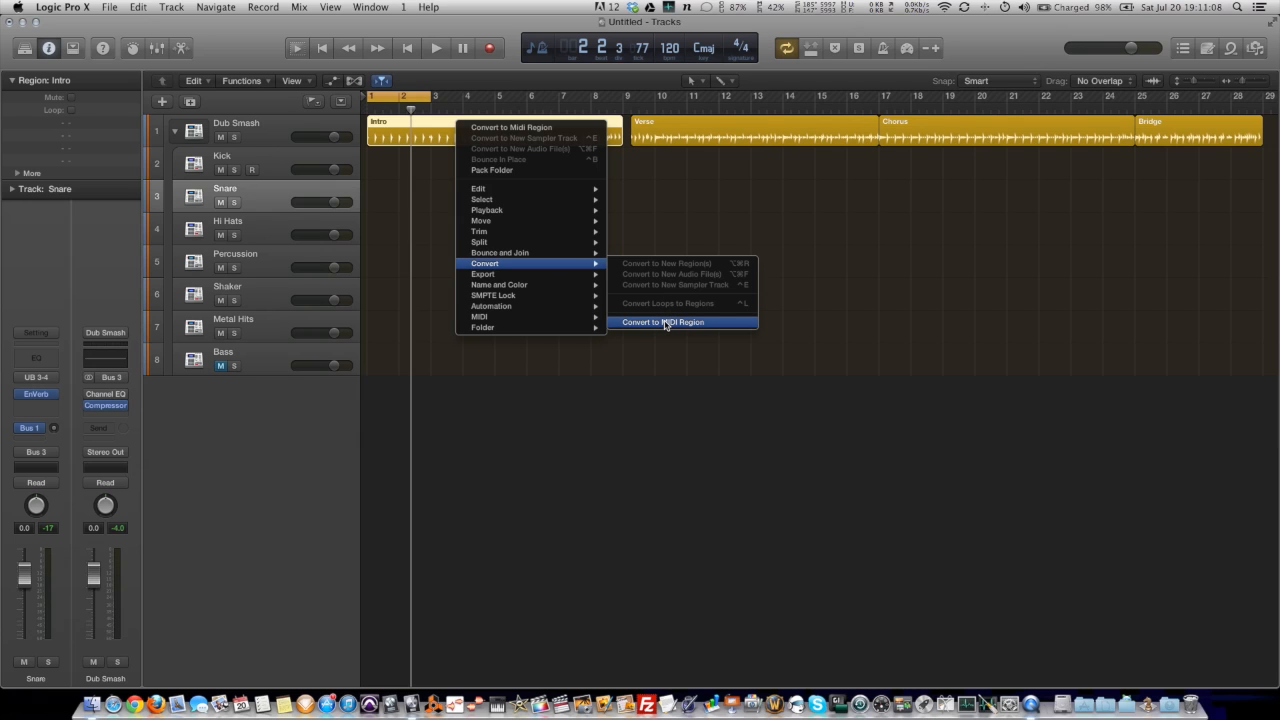
left_click(662, 322)
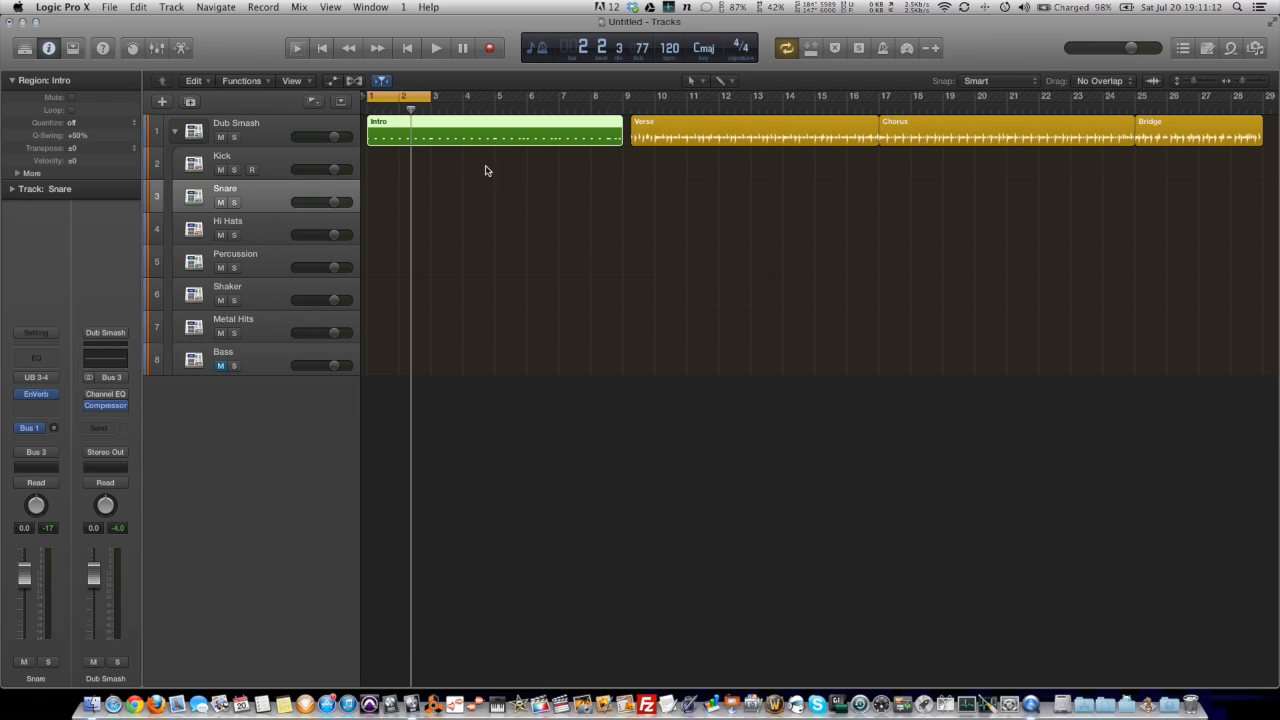
mouse_move(483, 138)
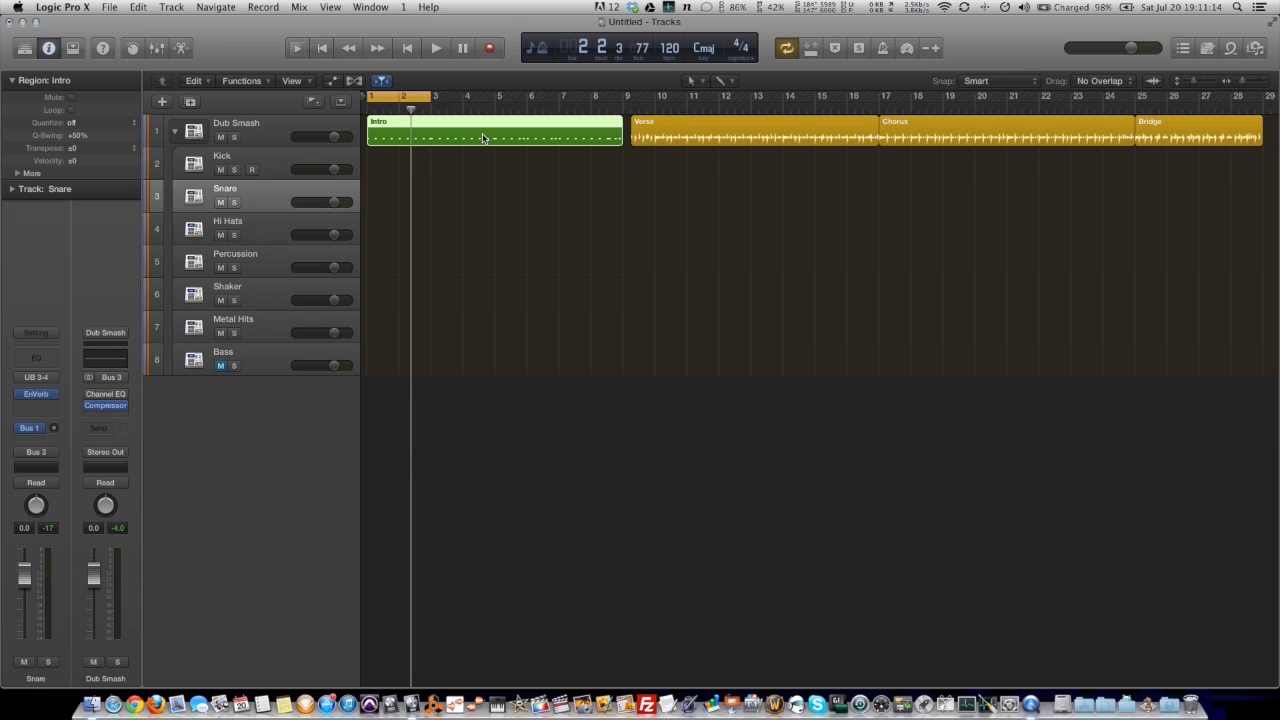
left_click(435, 47)
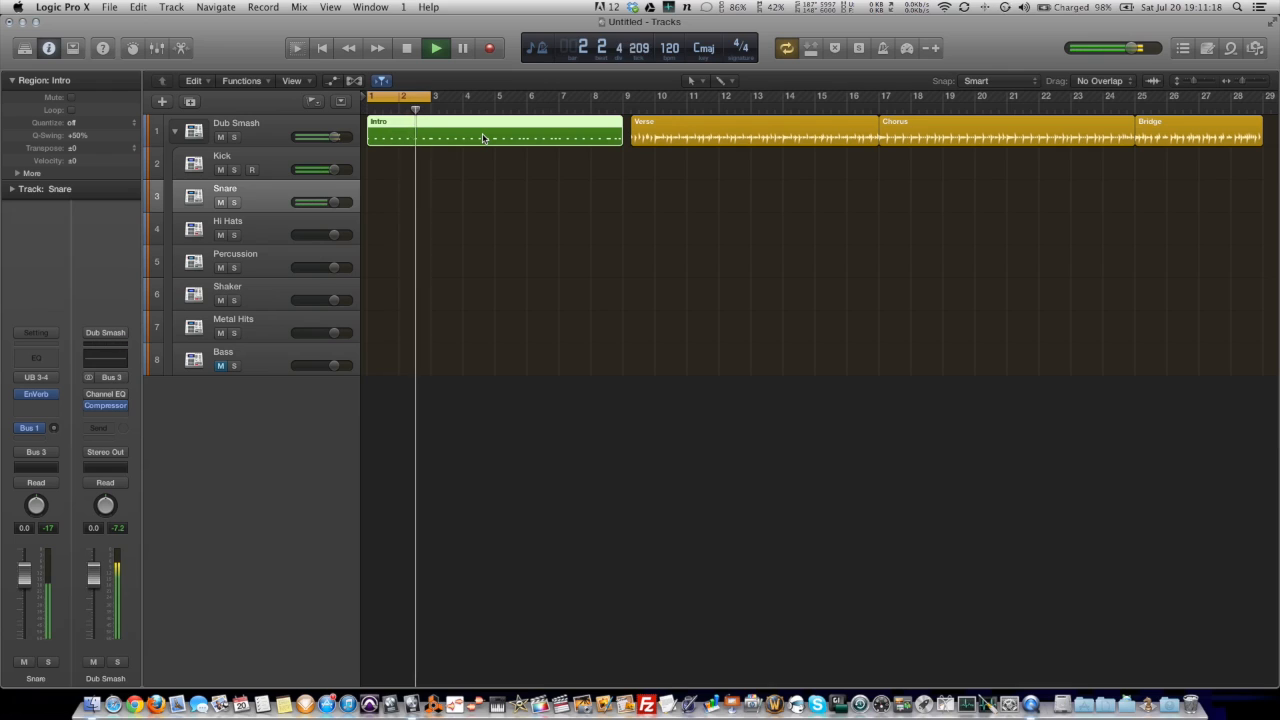
left_click(435, 48)
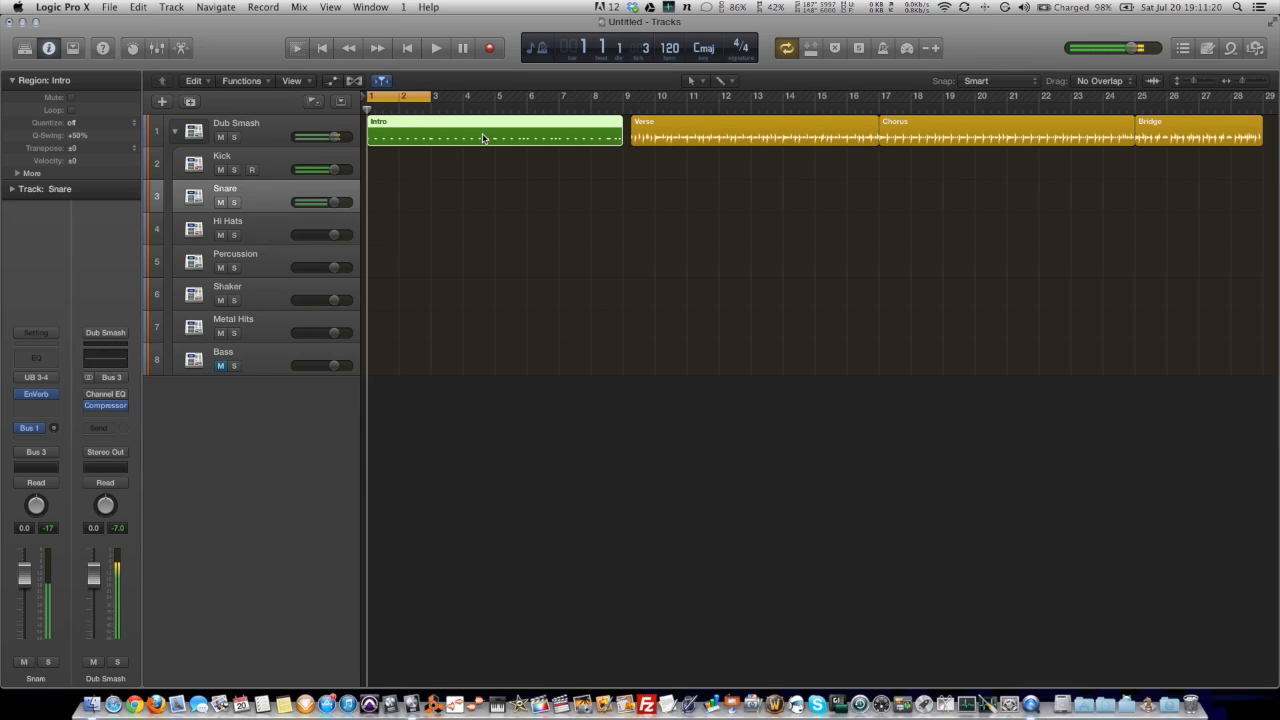
mouse_move(450, 133)
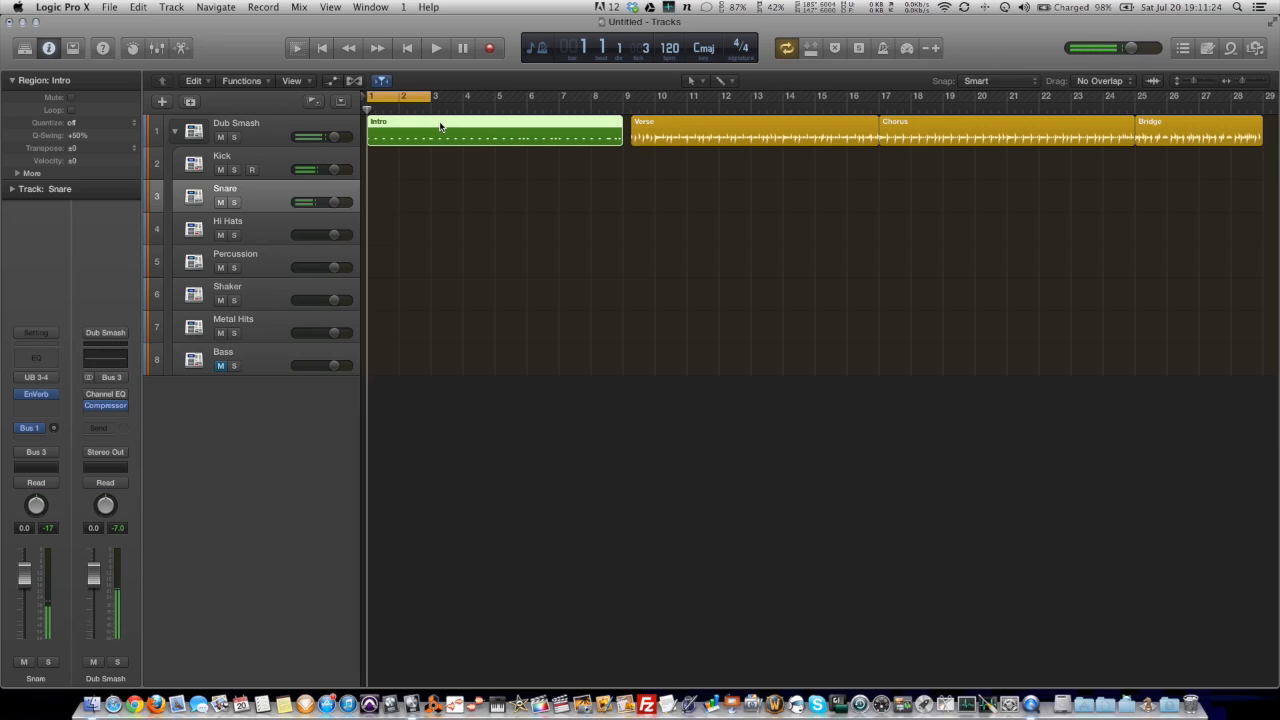
Revert Intro to a Drummer region and switch Nikki's cymbal part to hi-hat
right_click(440, 128)
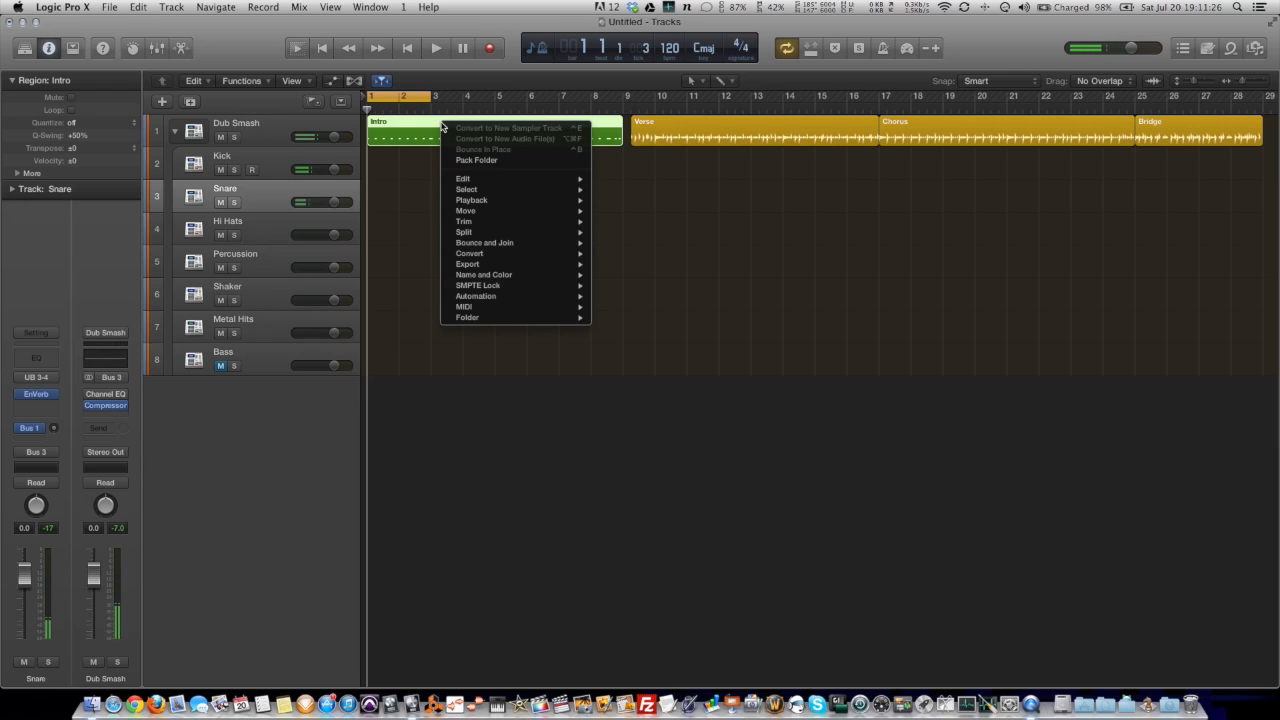
mouse_move(469, 253)
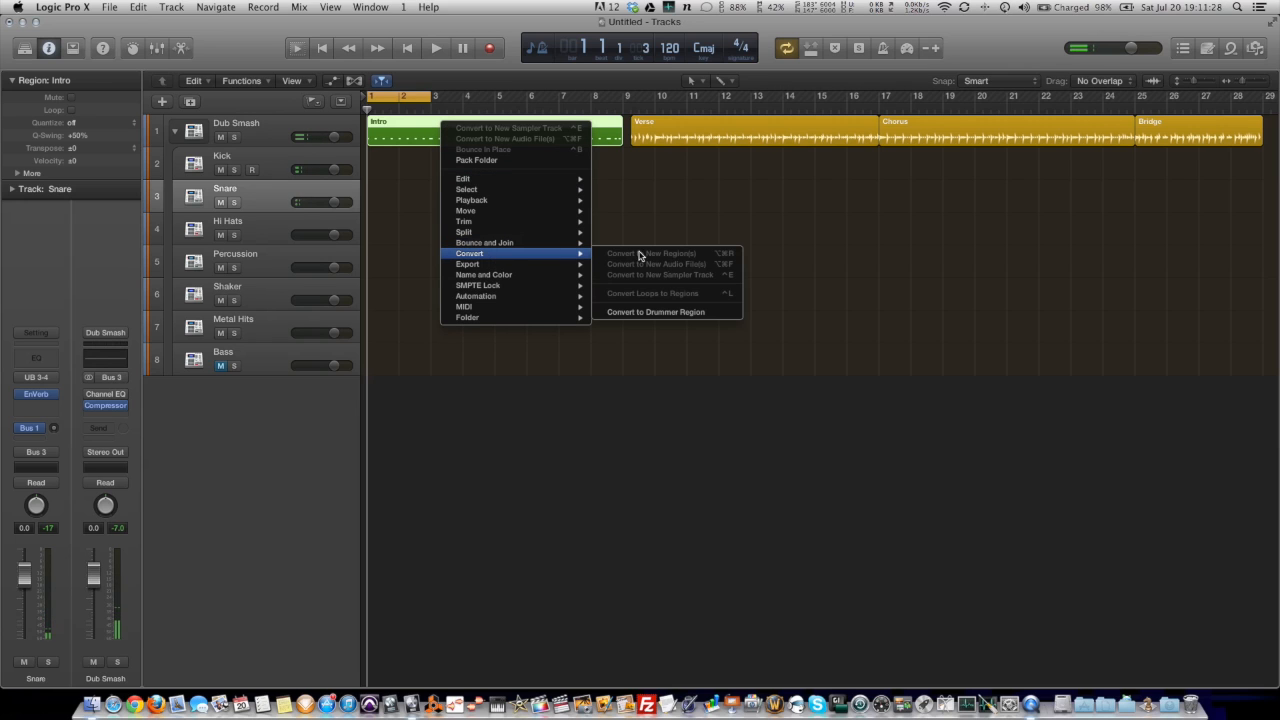
left_click(655, 312)
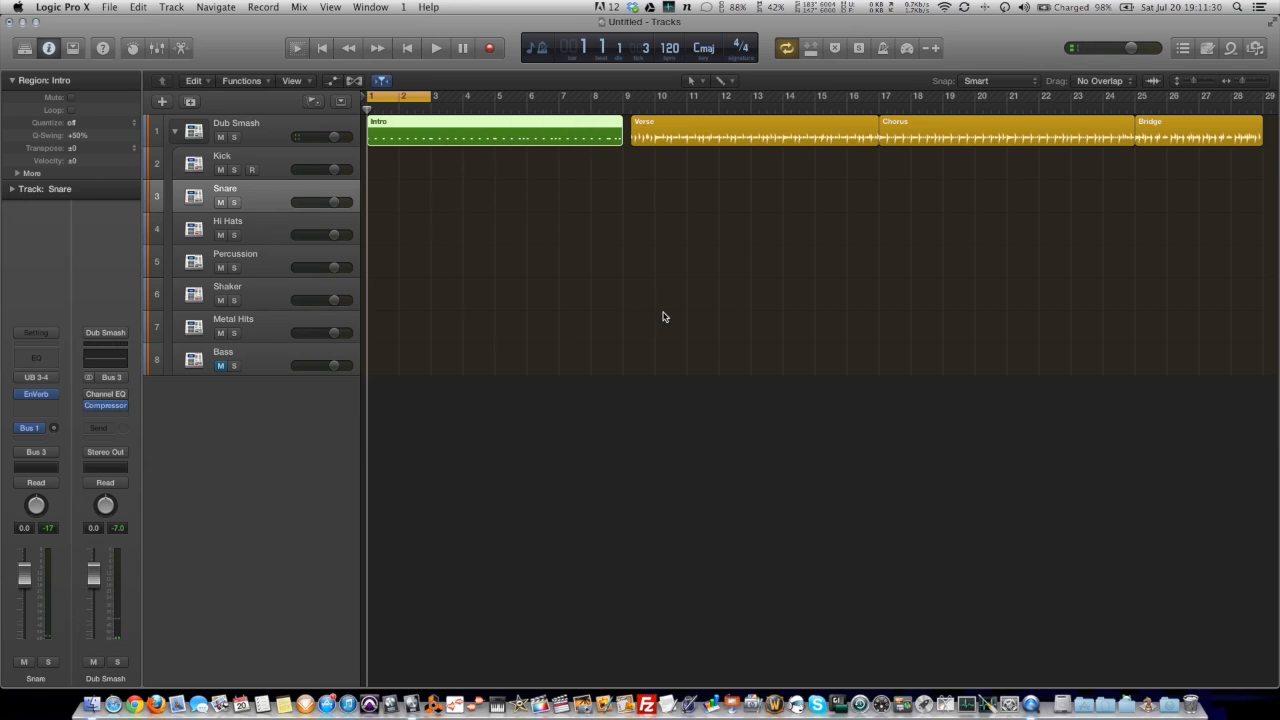
left_click(480, 124)
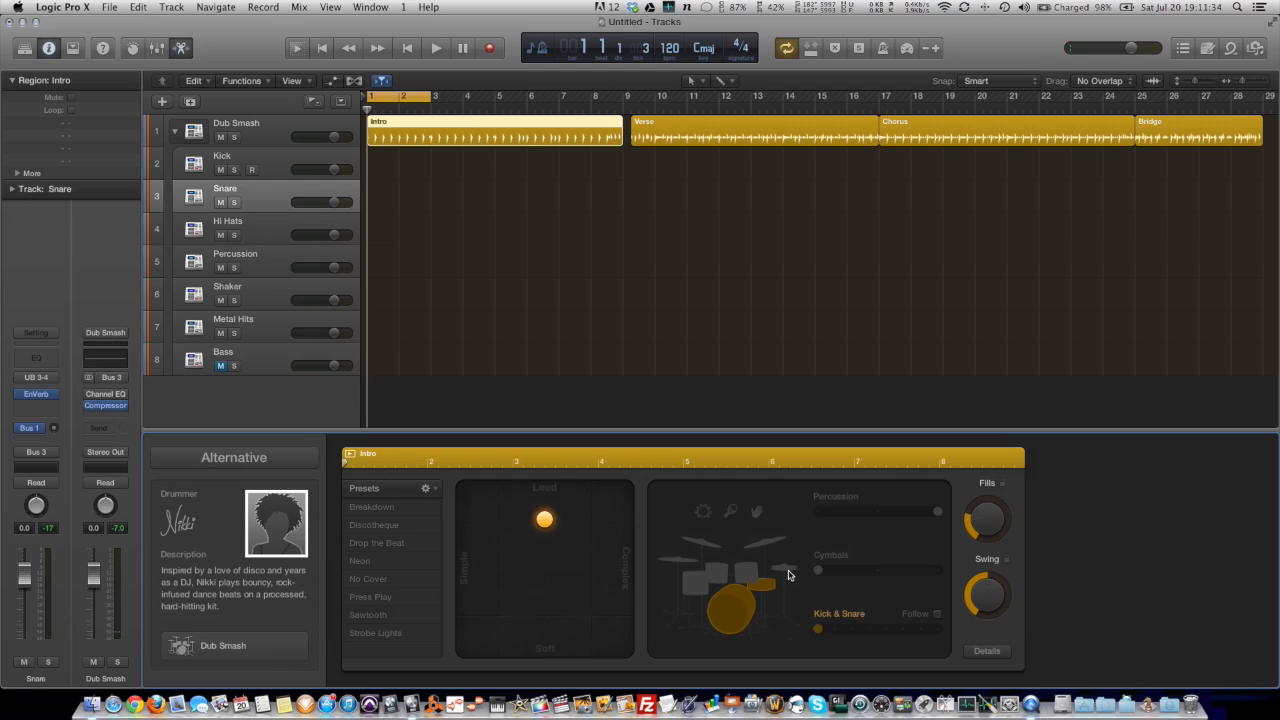
left_click(787, 570)
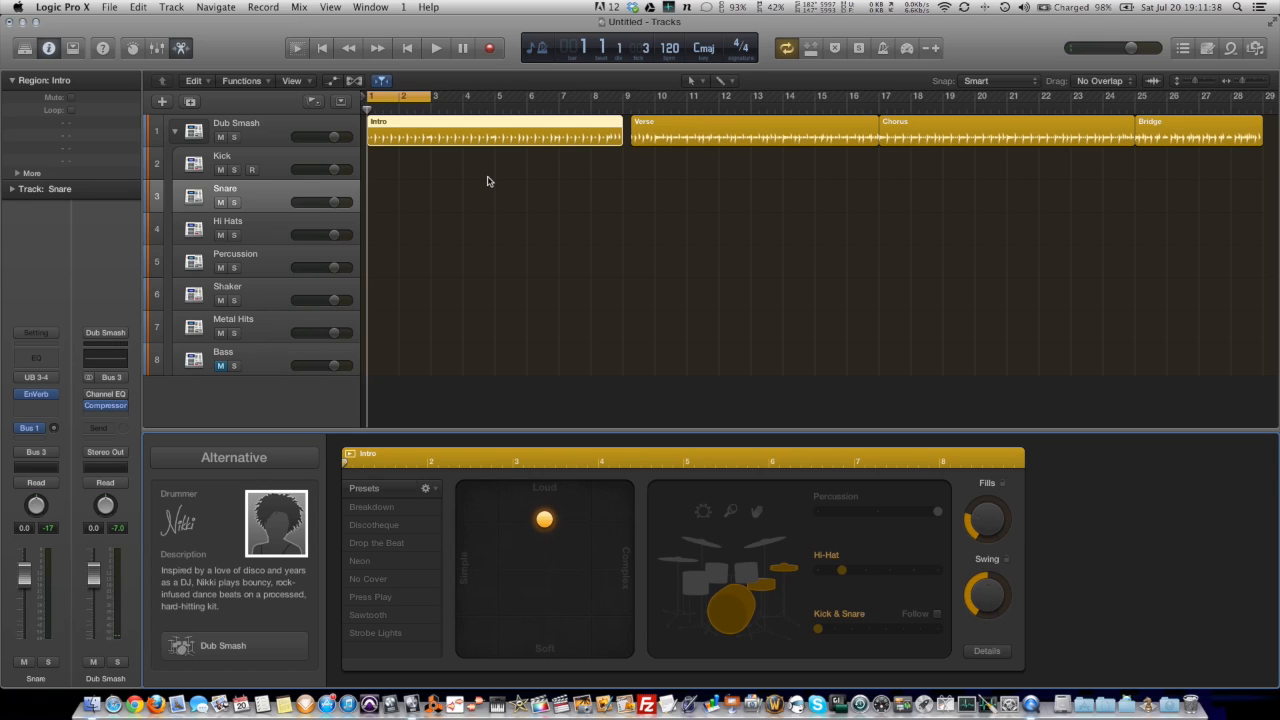
left_click(435, 47)
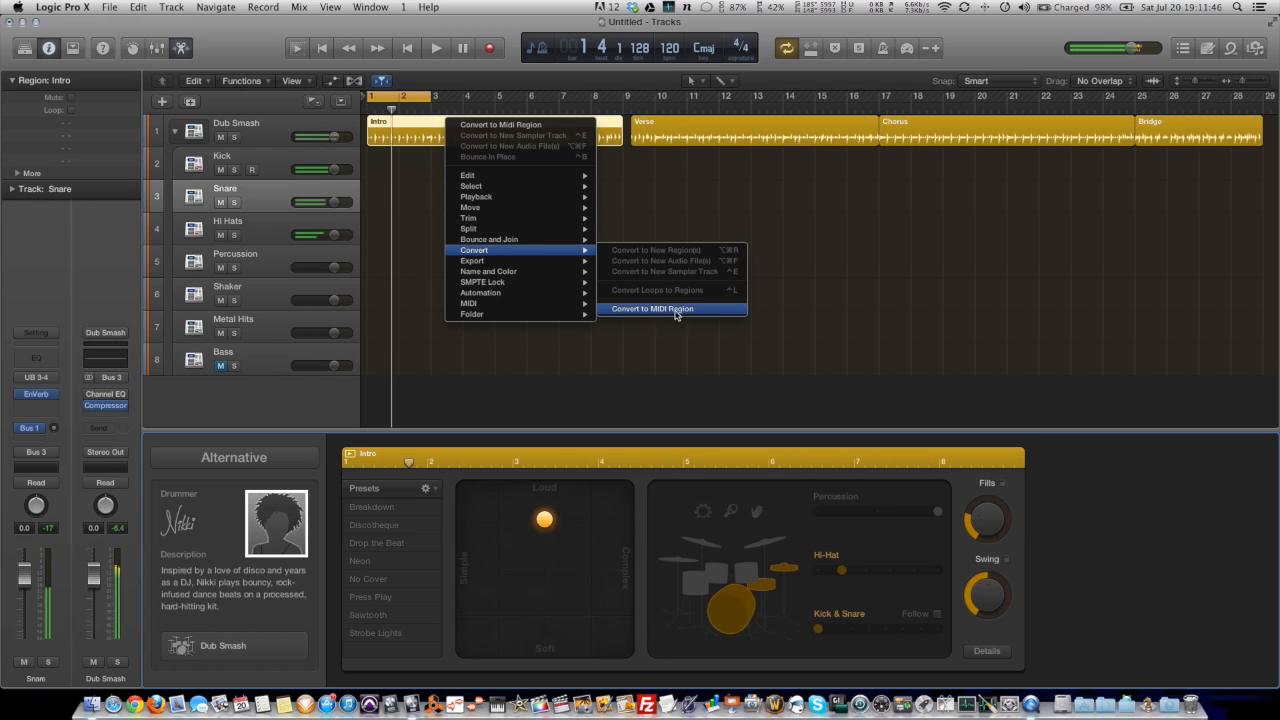
Convert the hi-hat Intro to a MIDI region and view its drum notes in the Piano Roll
left_click(672, 308)
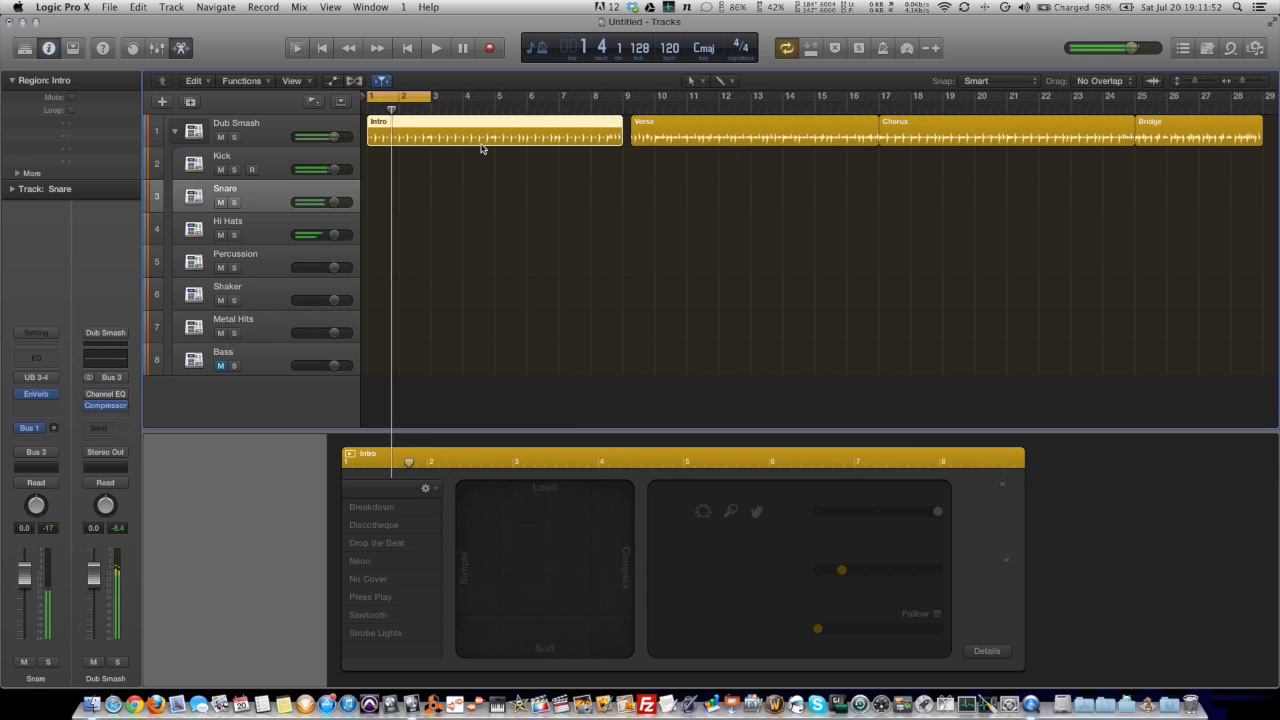
double_click(490, 130)
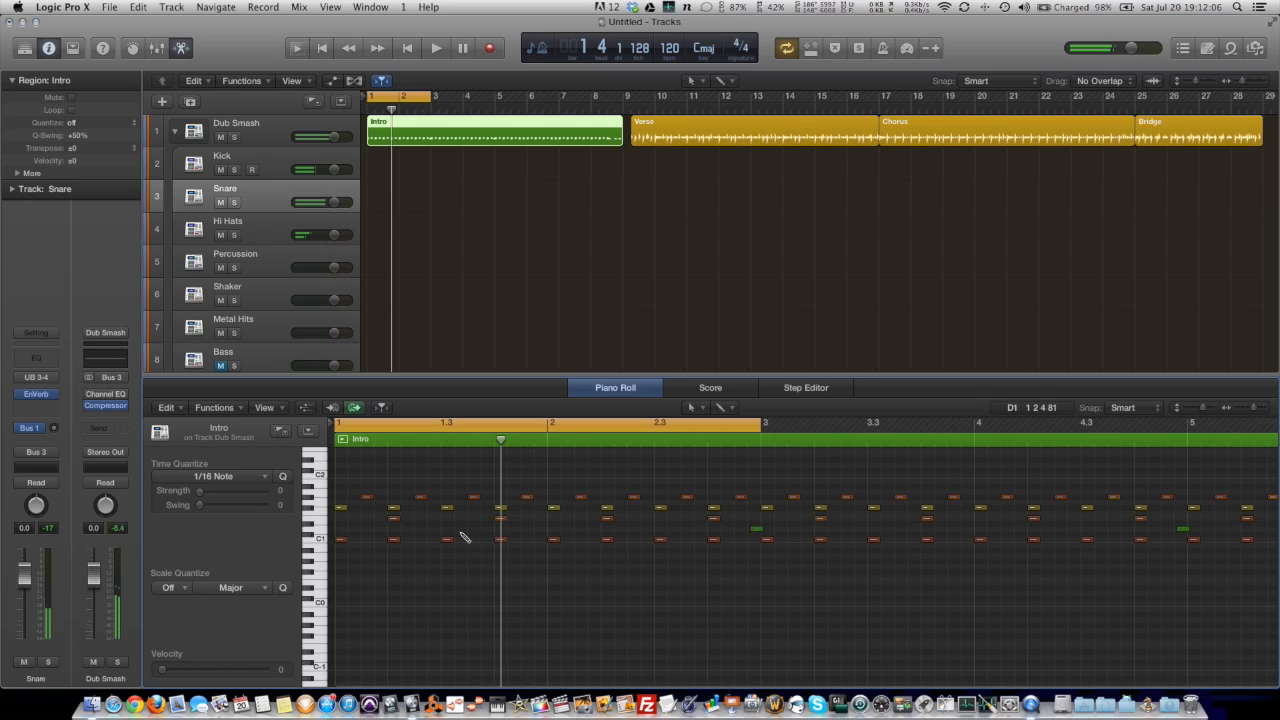
Pencil two new drum notes into the Intro, play it back, and close the Piano Roll
left_click(473, 528)
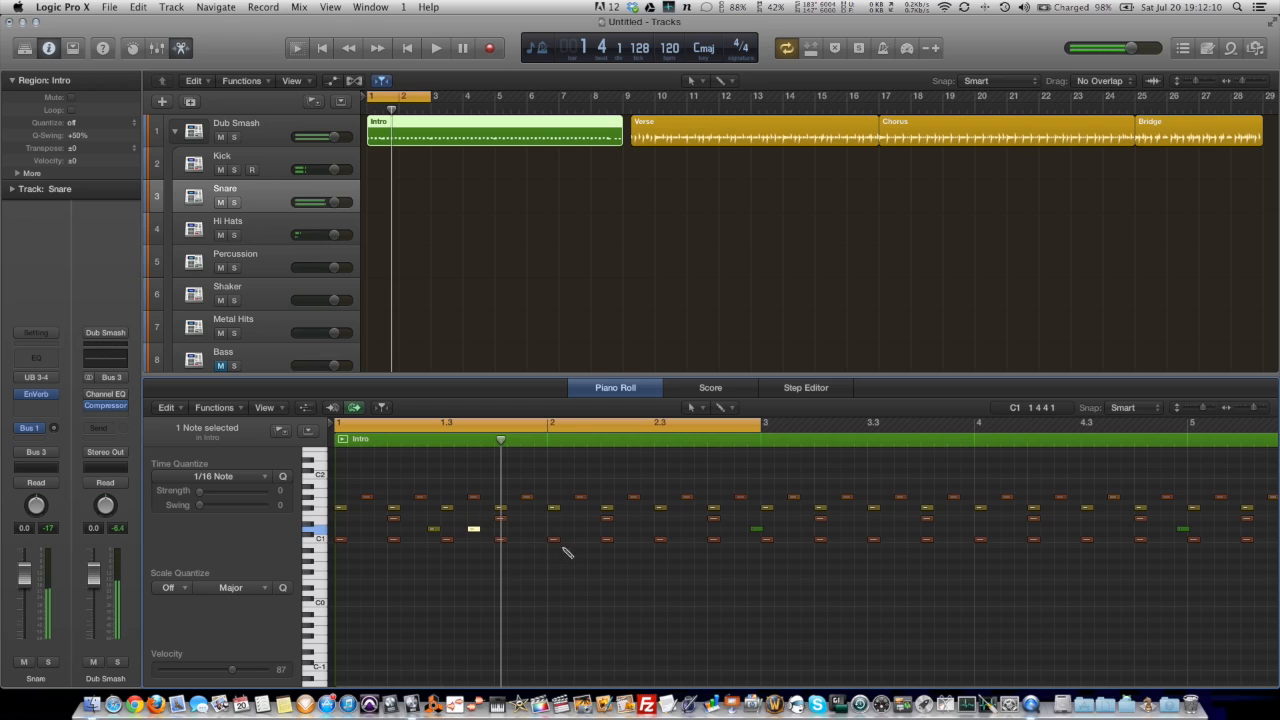
left_click(540, 538)
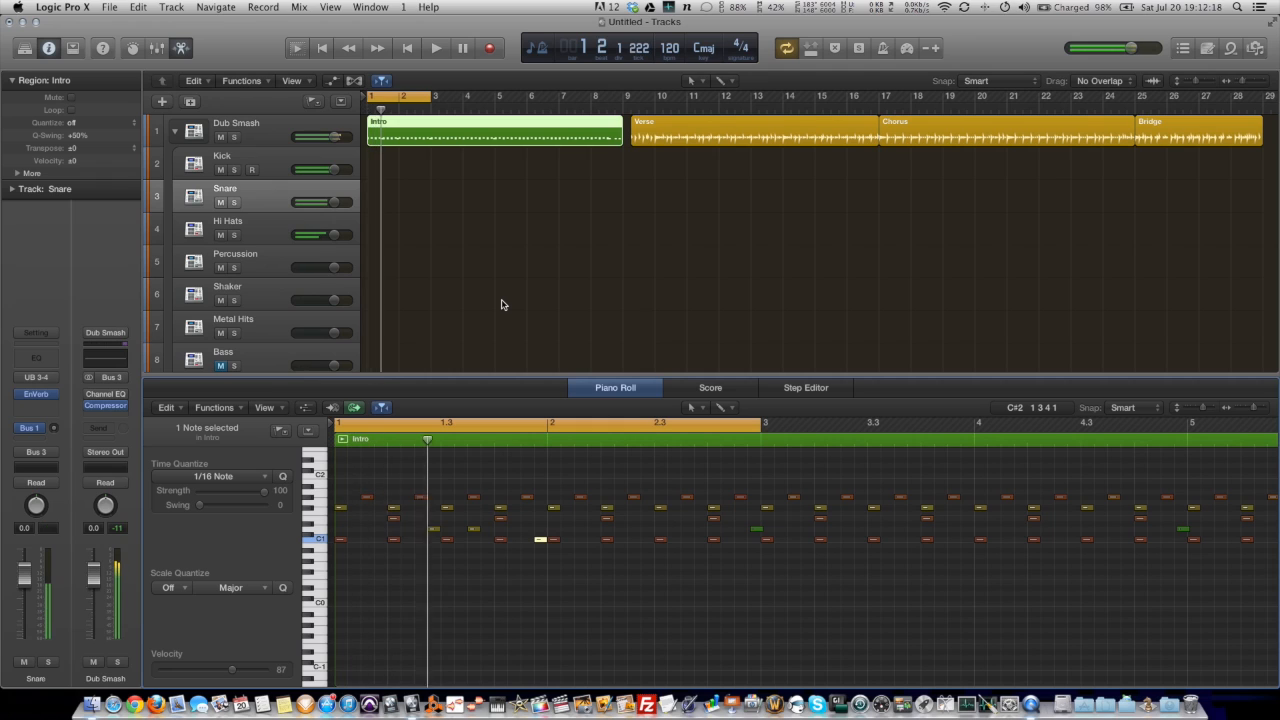
left_click(436, 48)
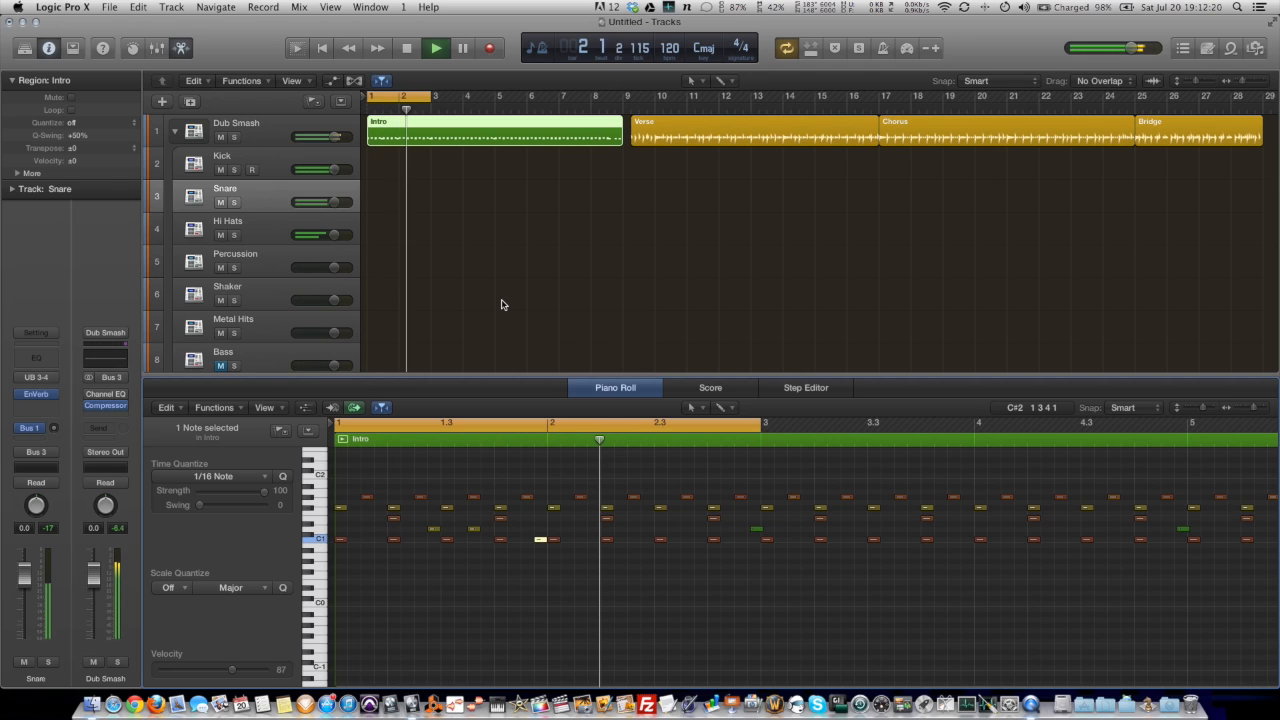
left_click(435, 47)
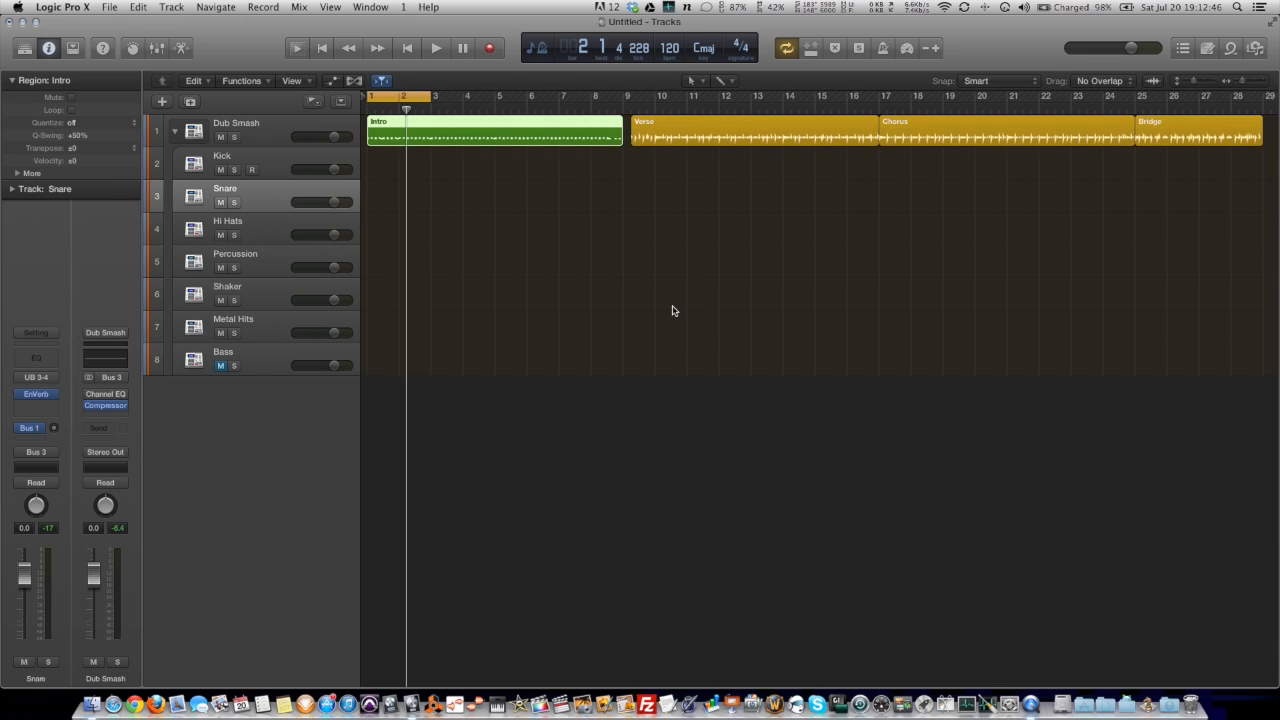
mouse_move(497, 400)
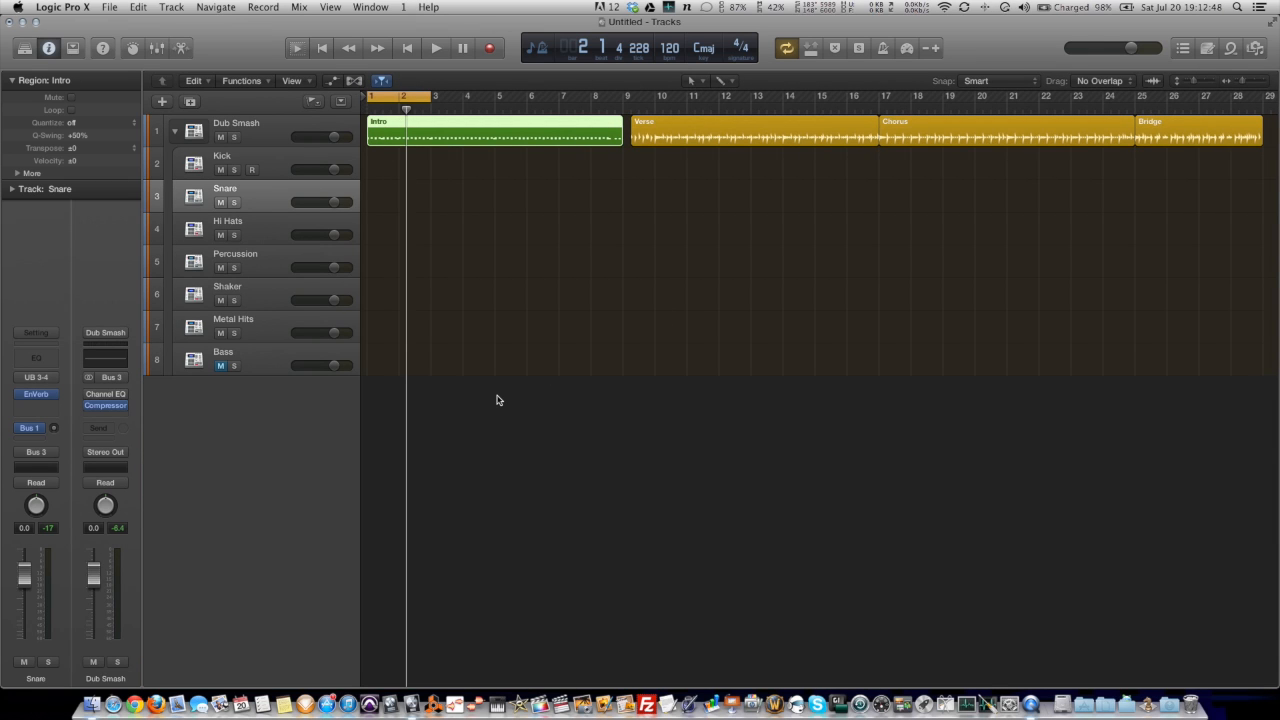